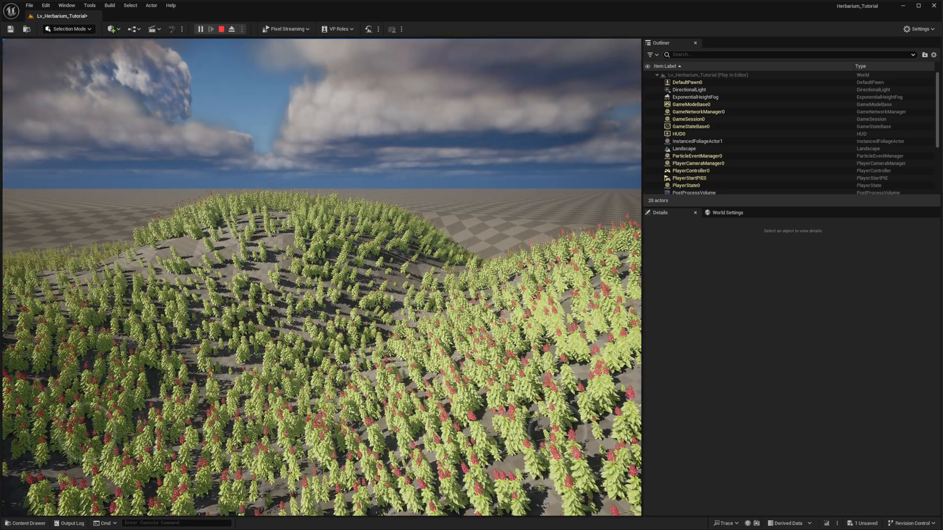
Step: End the play session and show M_Plant's material graph zoomed to its output node
left_click(222, 28)
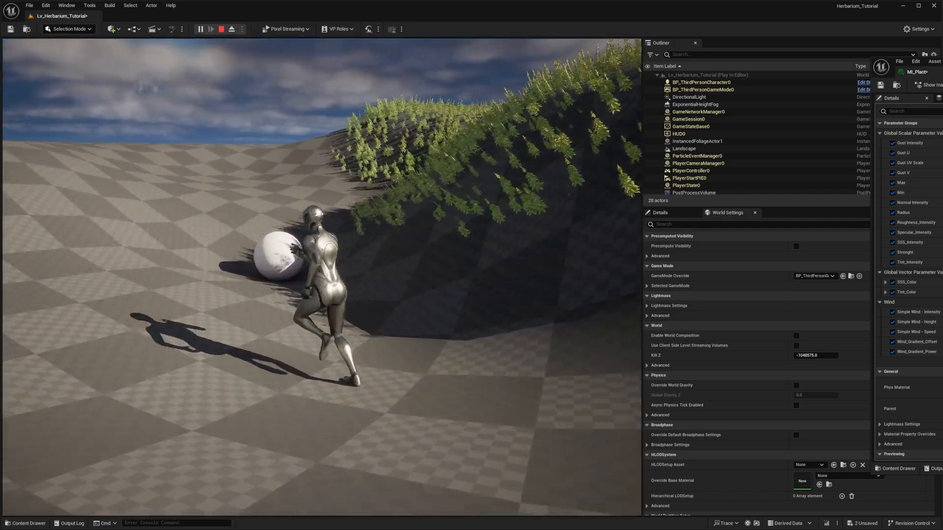
left_click(218, 28)
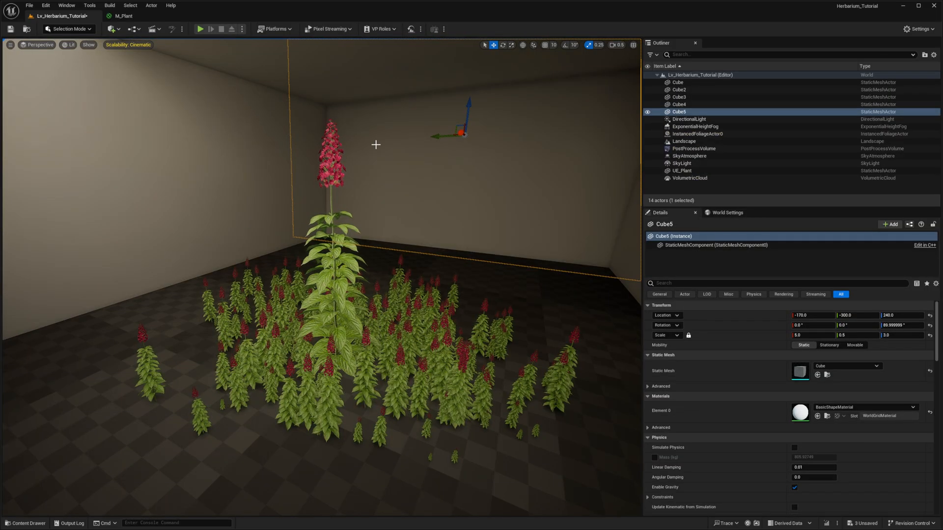
left_click(117, 16)
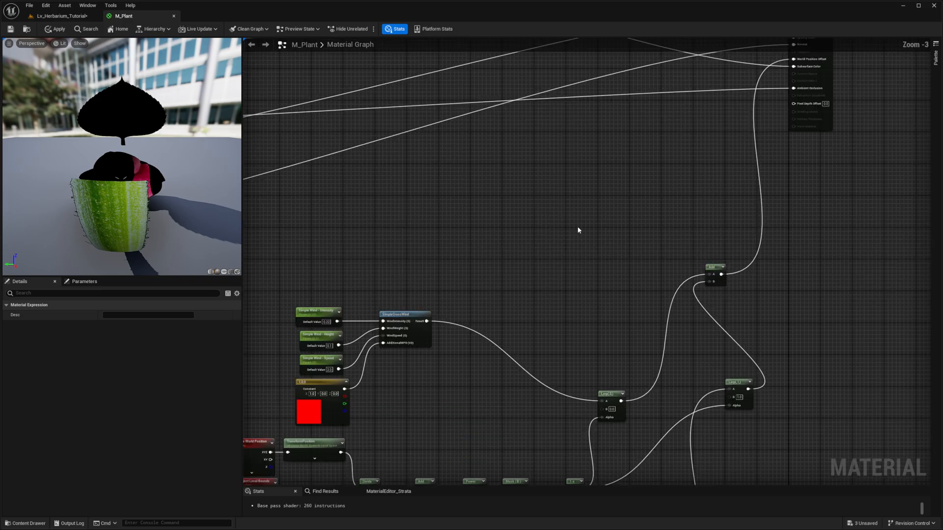
scroll("down", 3)
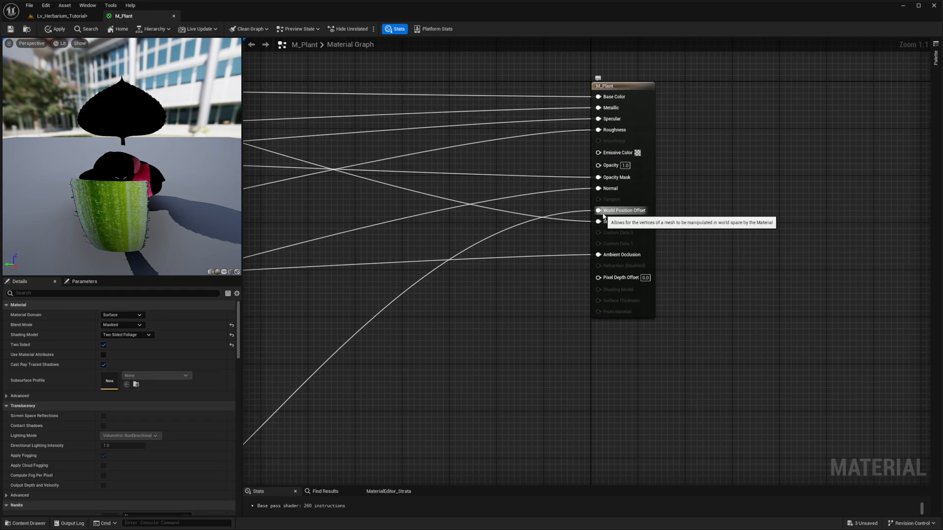
mouse_move(601, 200)
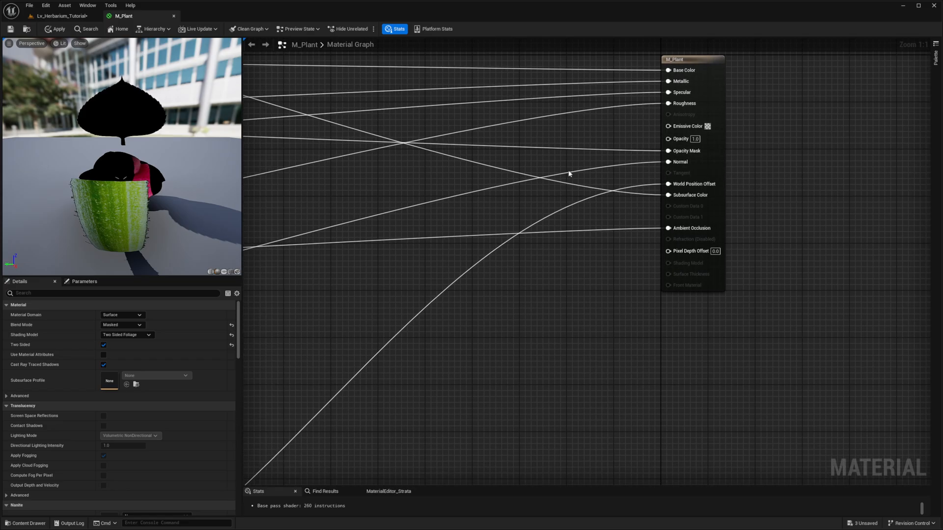
mouse_move(557, 246)
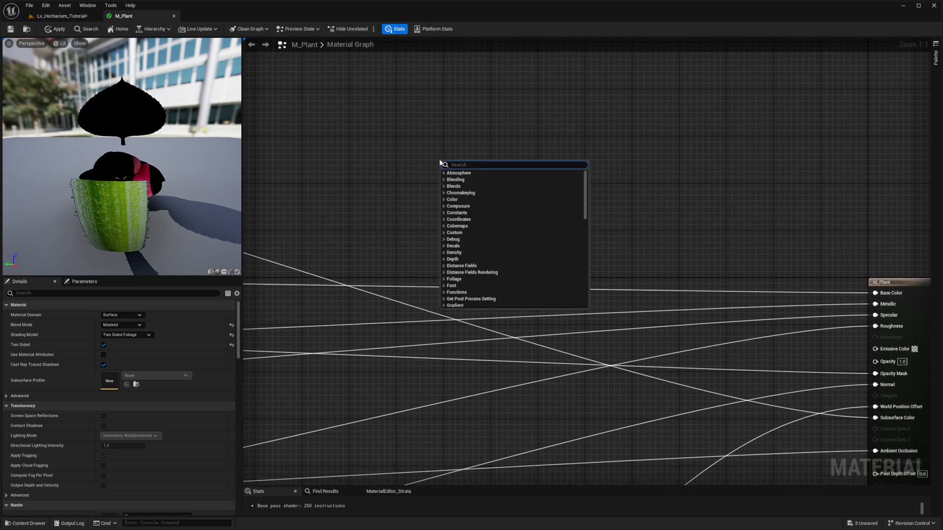
Step: Subtract a new Radius parameter from DistanceToNearestSurface
type("distance")
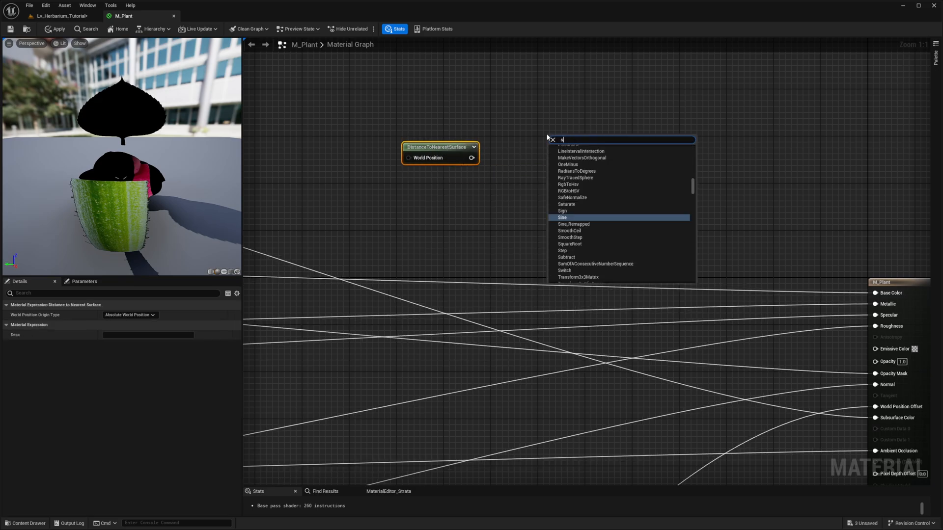
left_click(566, 258)
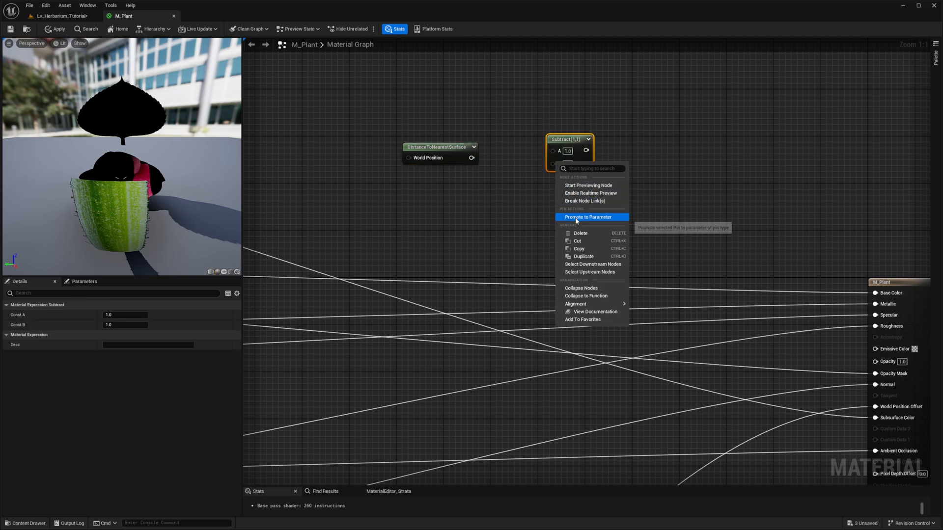
left_click(589, 217)
type("Radius")
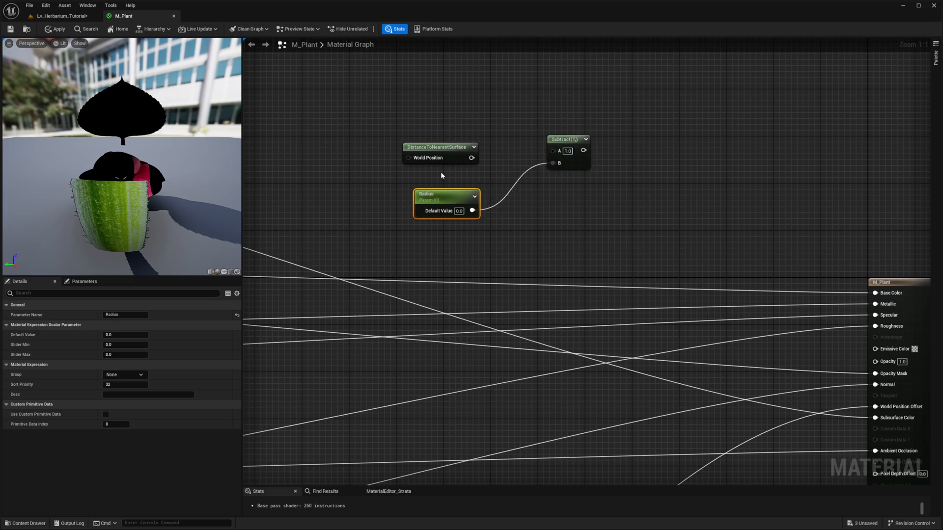
left_click_drag(473, 146, 553, 150)
type("onemi")
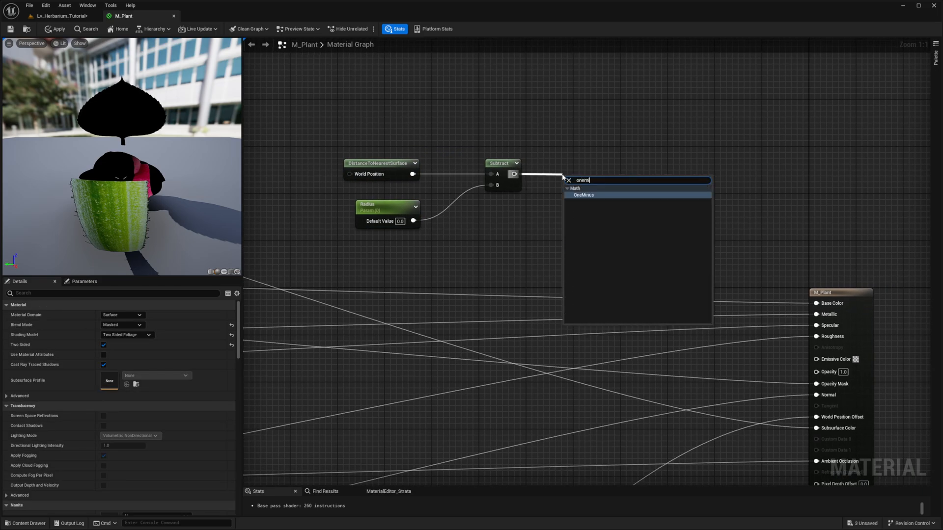
Step: Chain OneMinus and Saturate after the subtraction and add a distance field node
left_click(583, 195)
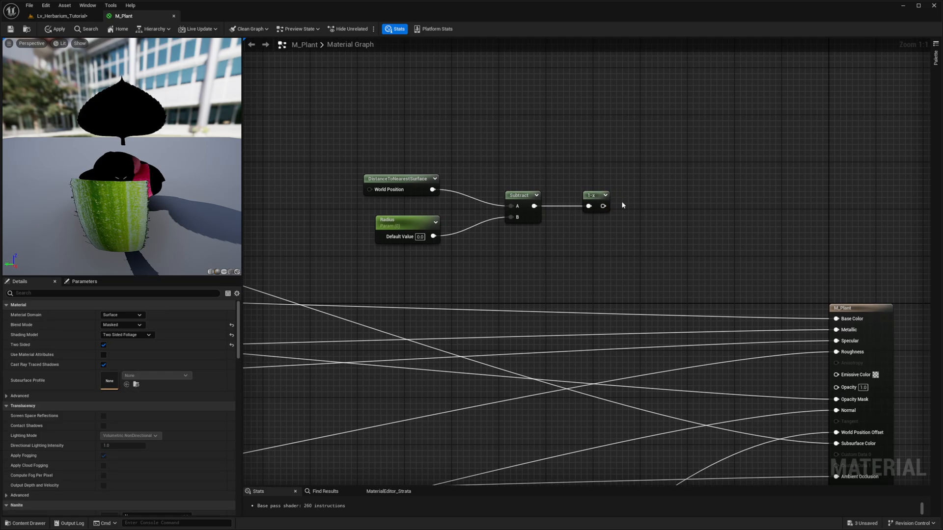
left_click(628, 205)
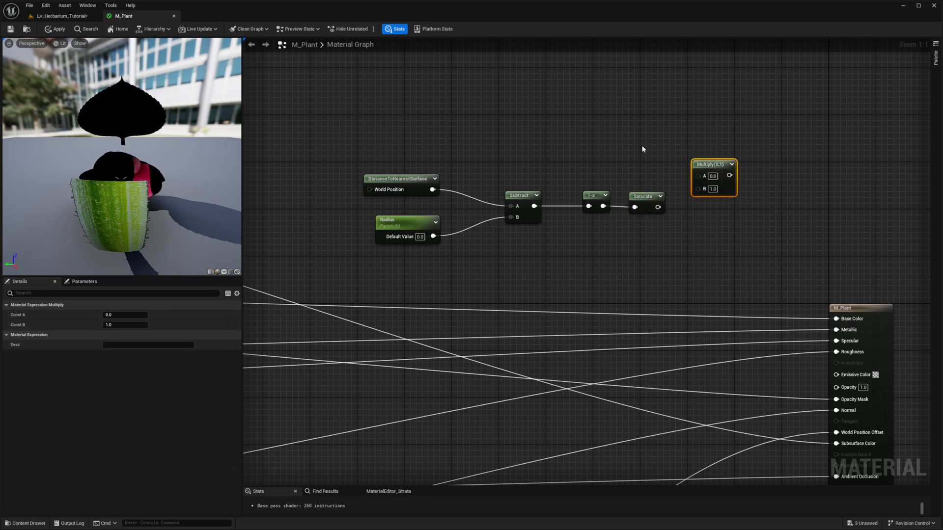
type("distance fo")
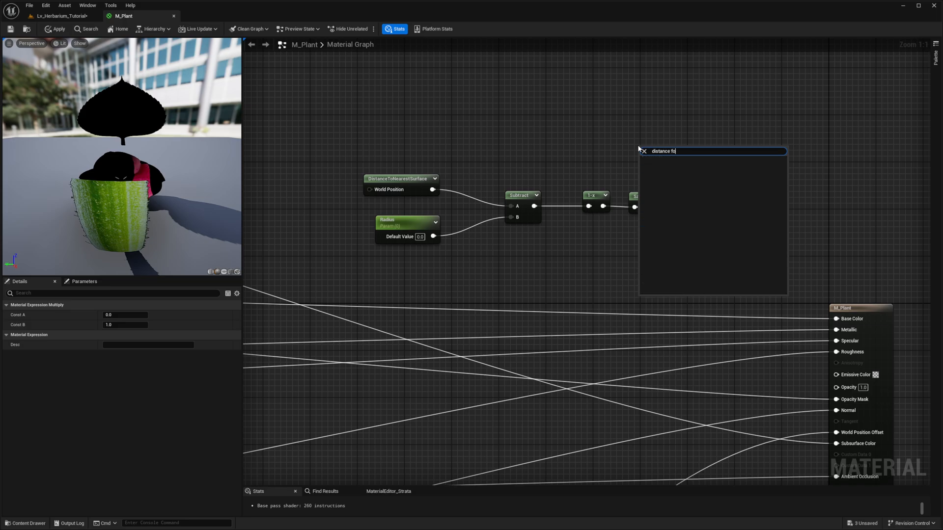
type("e")
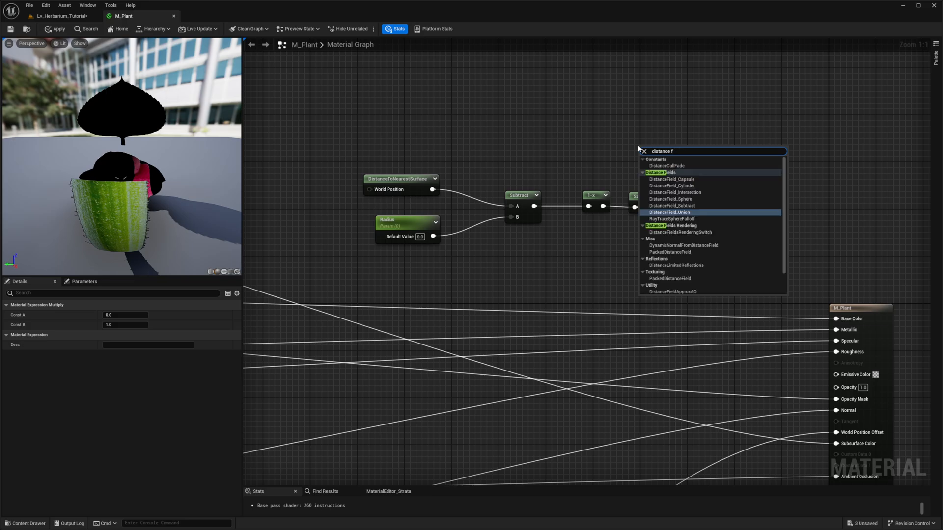
type("ield")
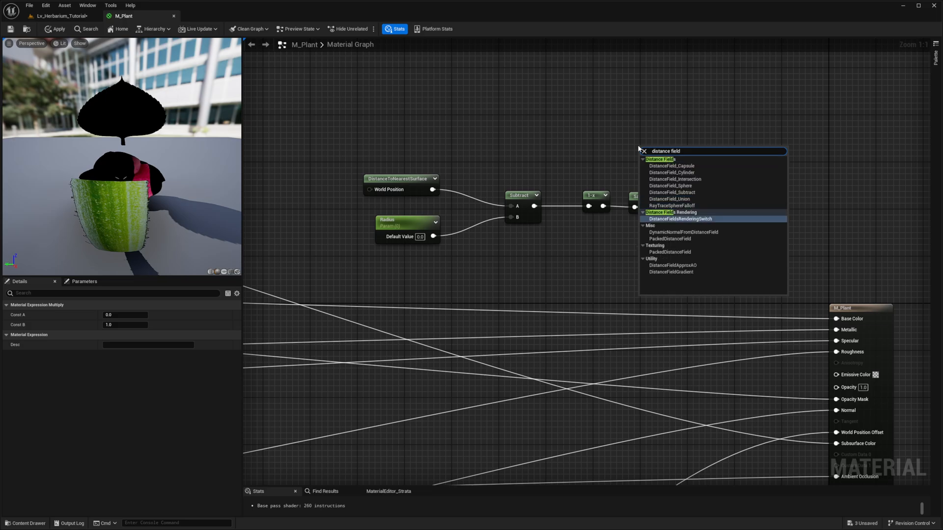
left_click(672, 272)
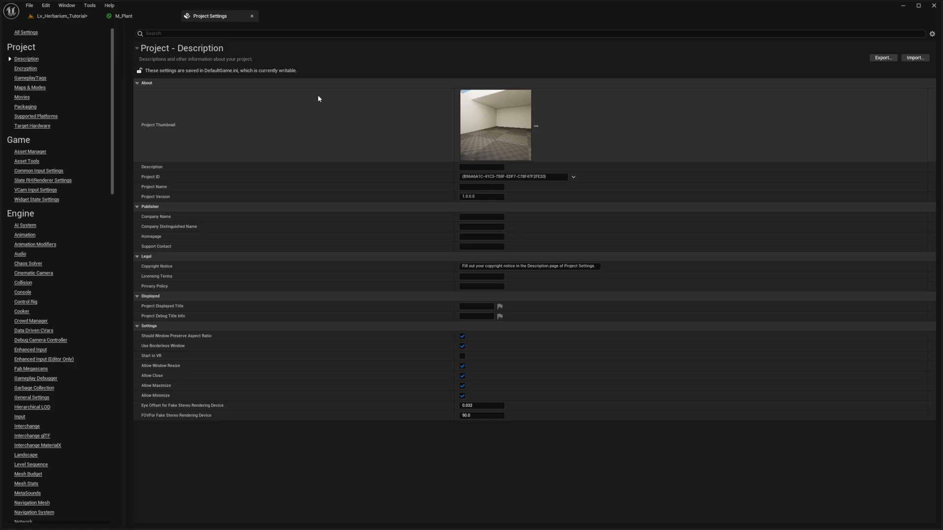
Step: Confirm Generate Mesh Distance Fields is enabled in Project Settings and return to M_Plant
type("distance field")
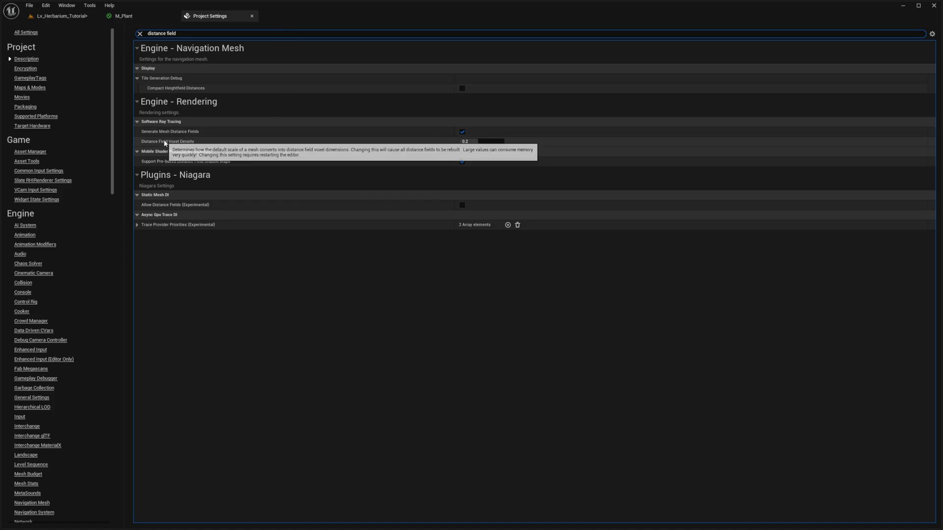
mouse_move(211, 136)
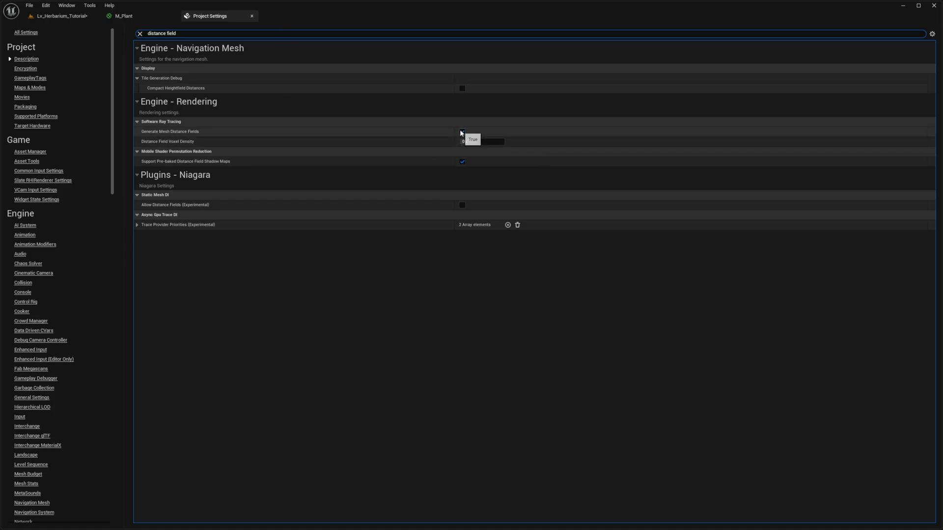
left_click(462, 131)
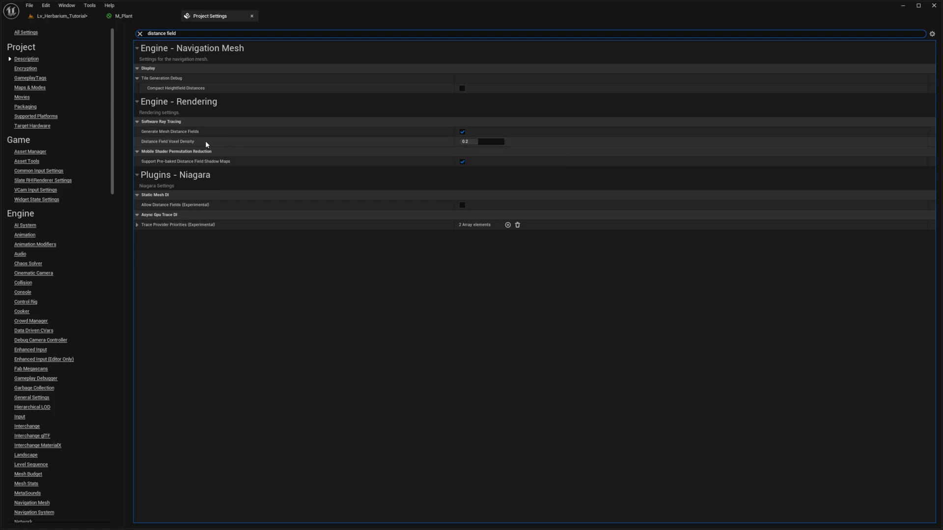
left_click(125, 16)
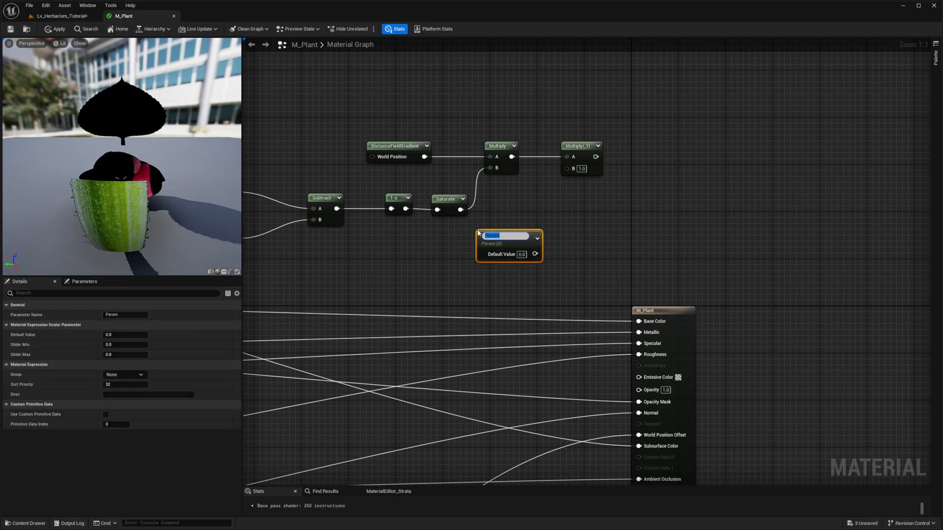
Step: Name the gradient's scalar parameter Strenght with a default of 2000
type("Stre")
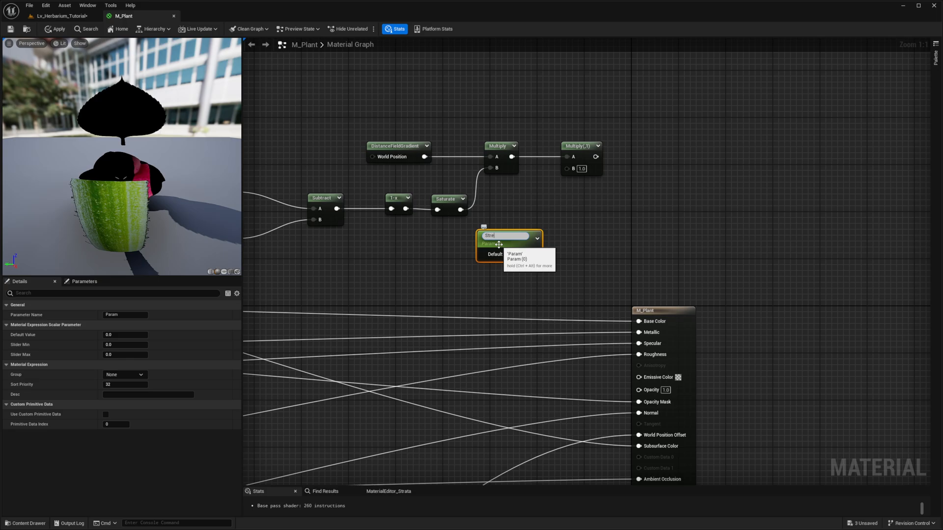
type("Strenght")
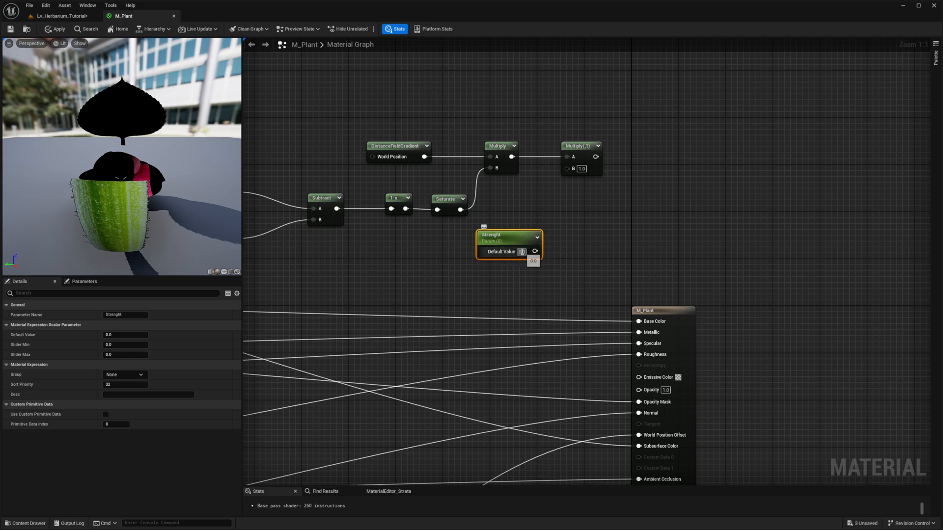
type("2000.0")
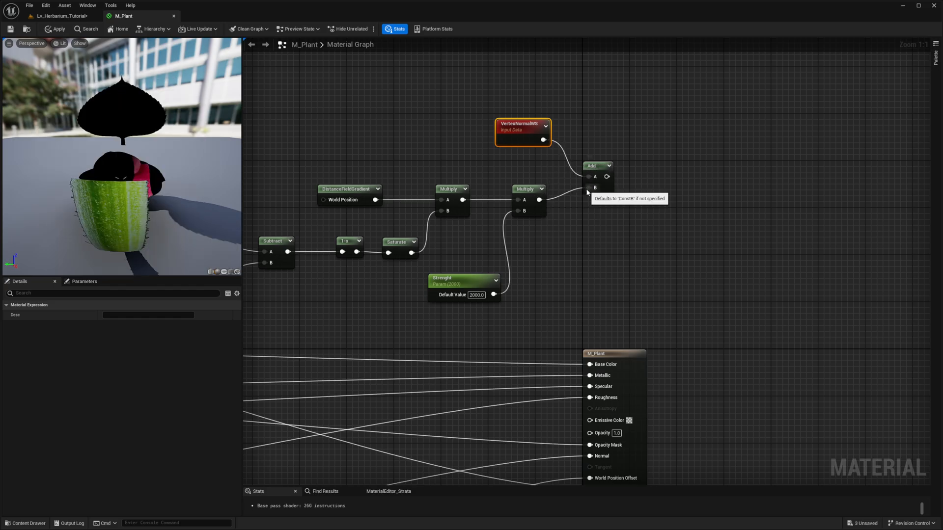
Step: Clamp the summed offset with Min -20 and Max 0
type("cl")
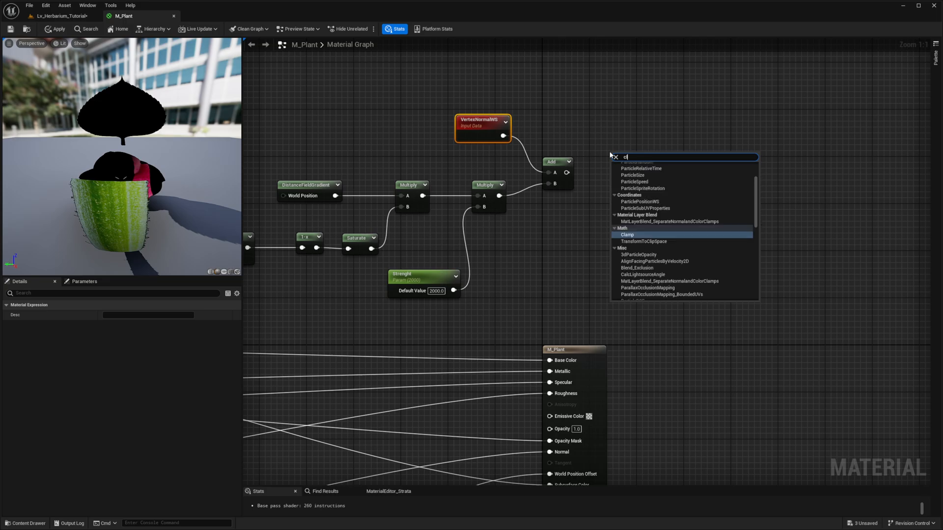
left_click(627, 233)
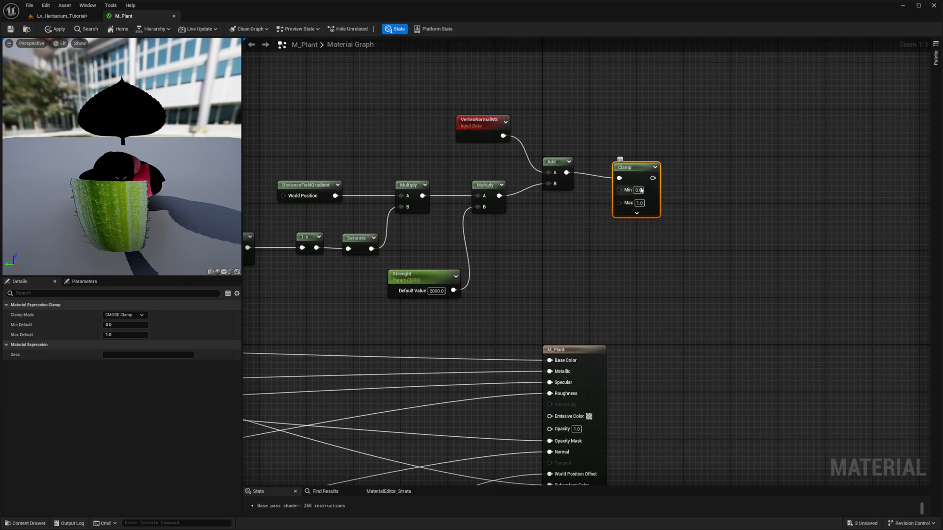
type("-20.0")
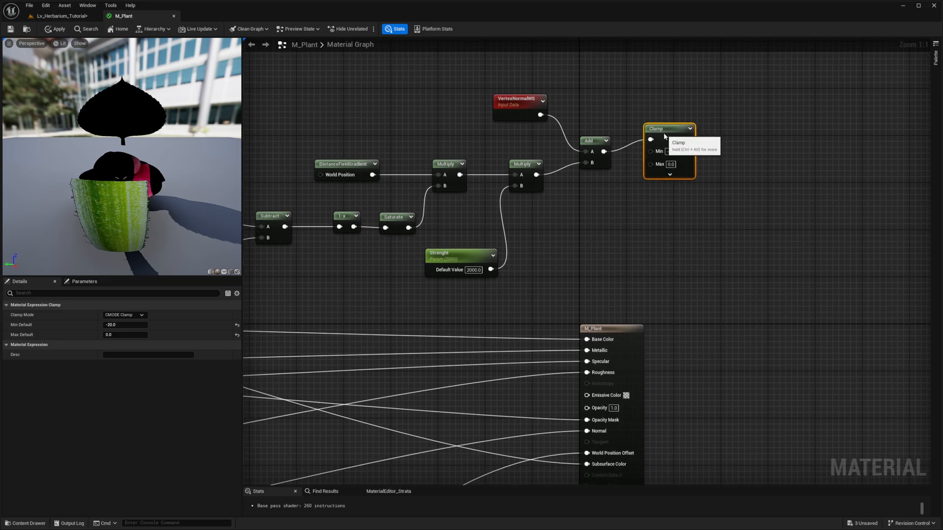
scroll("down", 3)
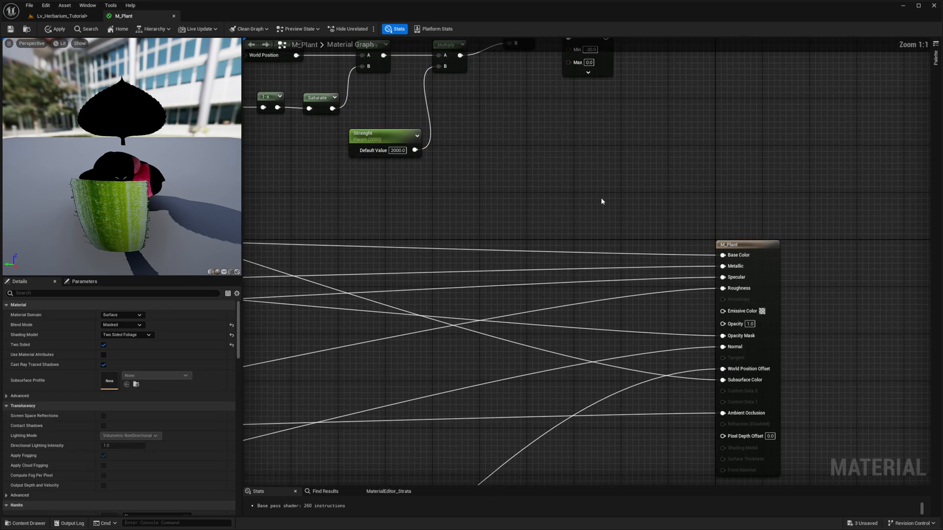
mouse_move(581, 164)
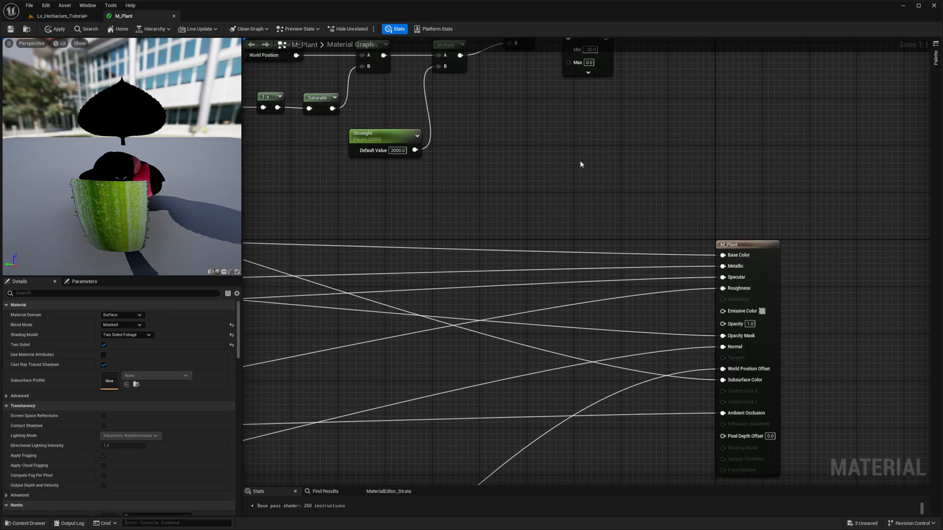
mouse_move(614, 149)
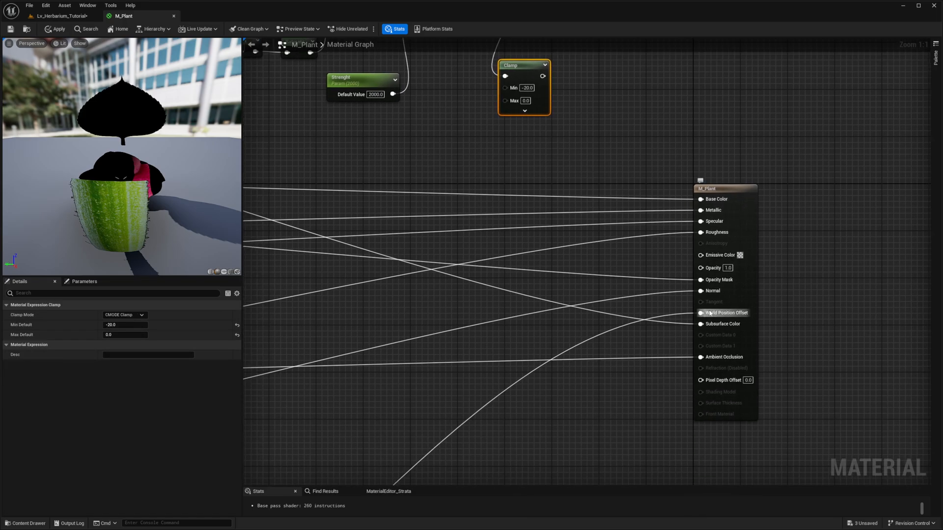
mouse_move(725, 313)
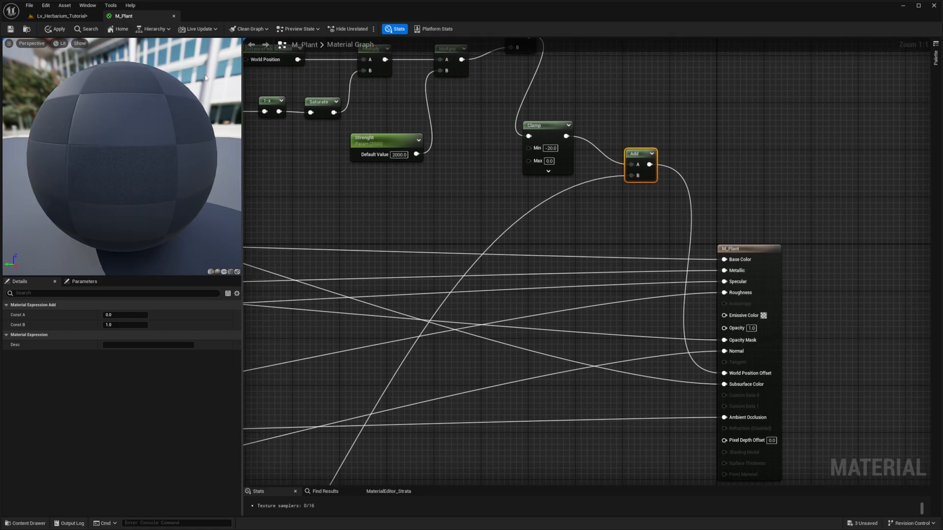
Step: Apply the M_Plant changes and return to the Lv_Herbarium_Tutorial level
left_click(57, 28)
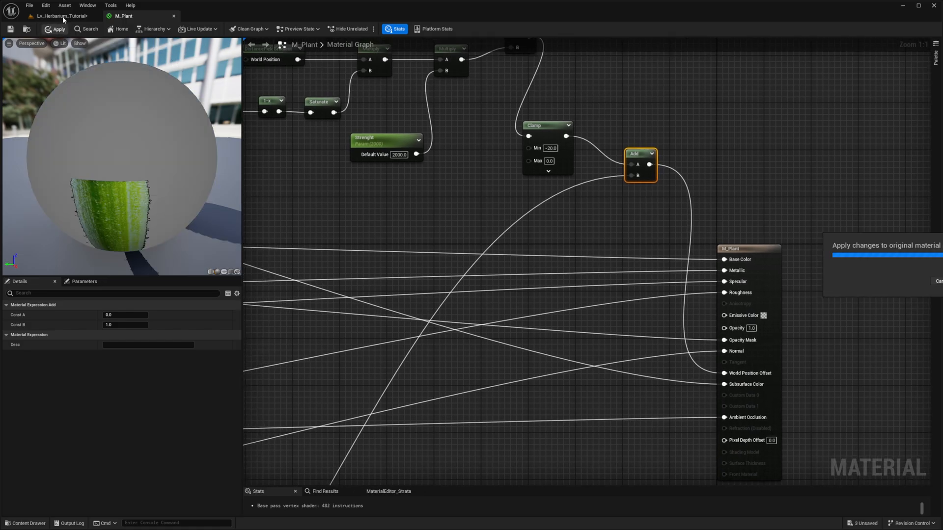
left_click(54, 29)
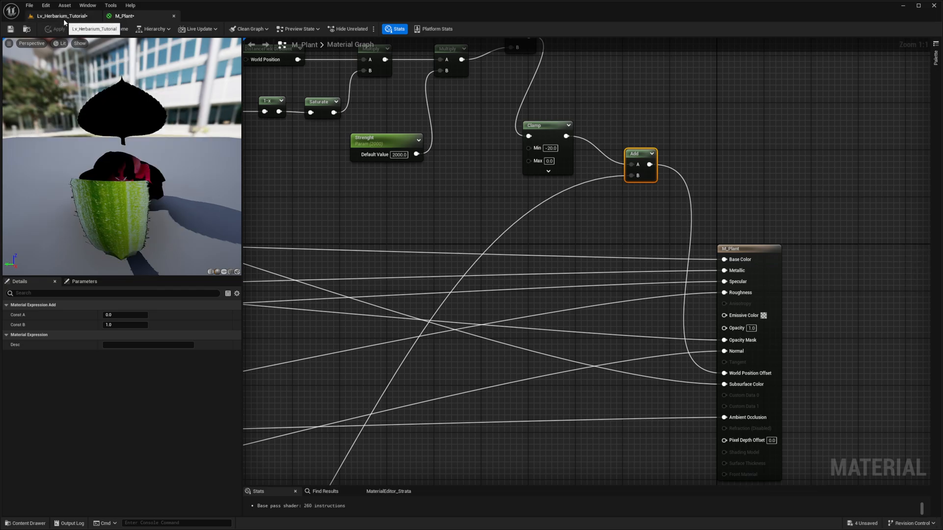
left_click(58, 16)
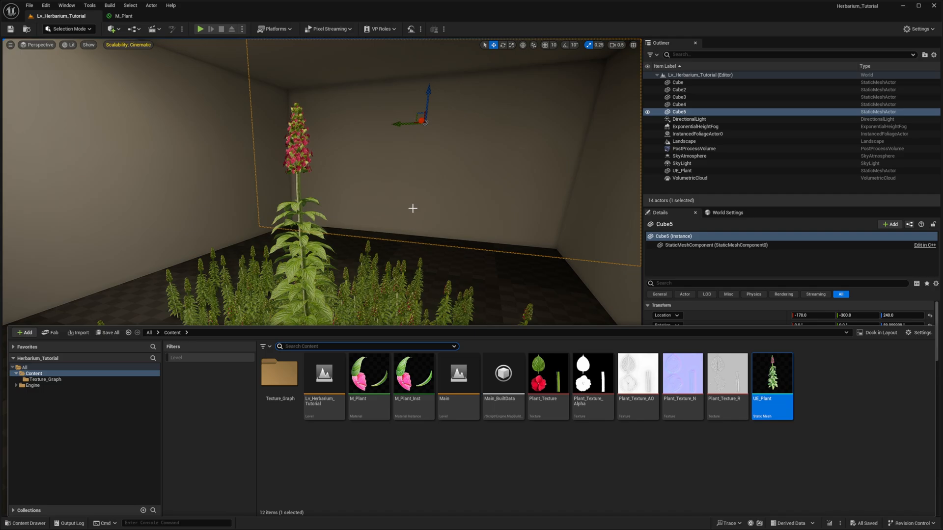
Step: Add a Sphere shape and move it into the painted plants so they bend away
left_click(112, 28)
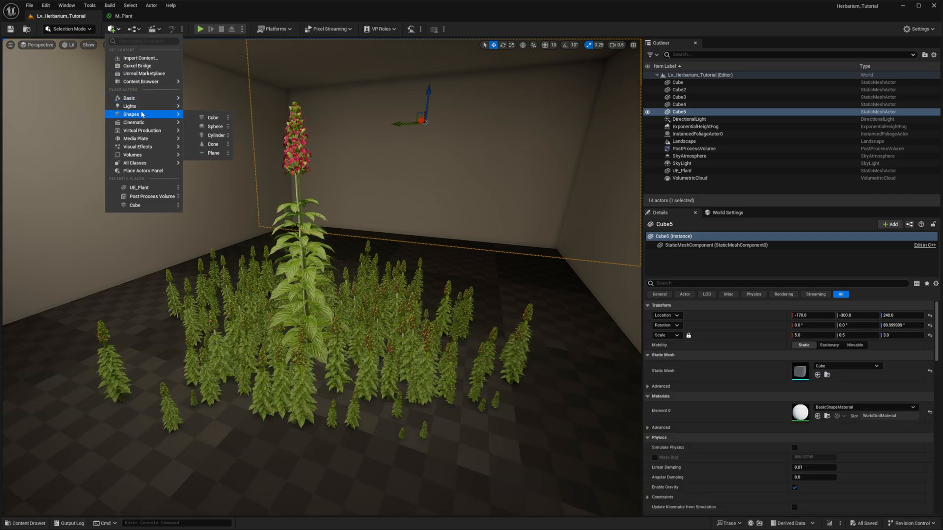
left_click(214, 126)
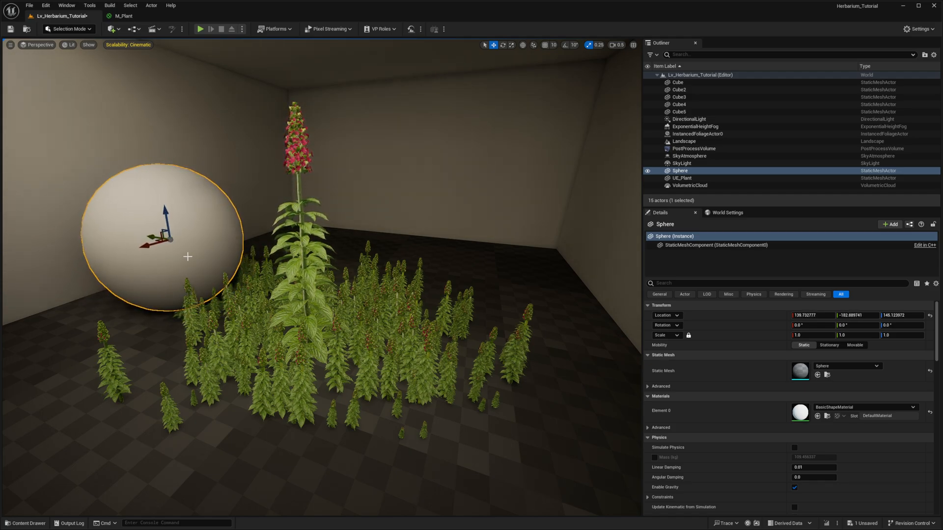
left_click_drag(175, 240, 155, 272)
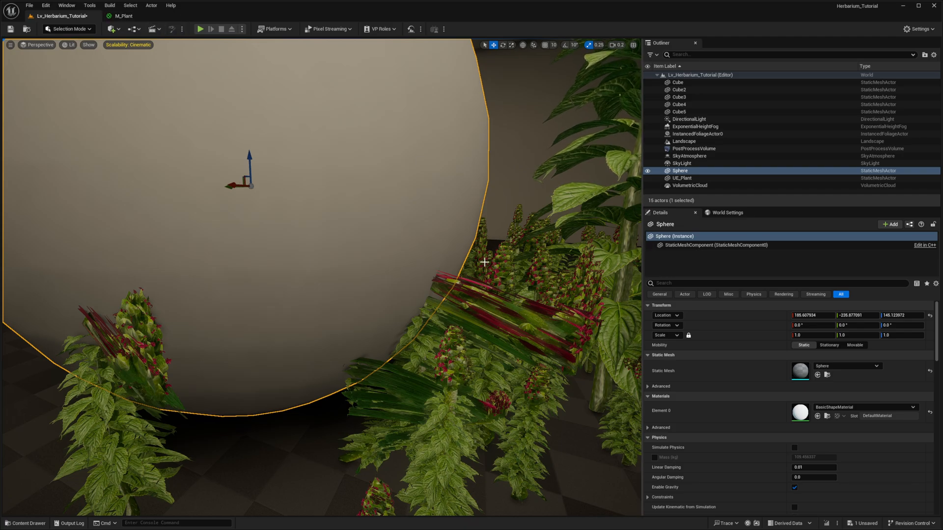
left_click(115, 16)
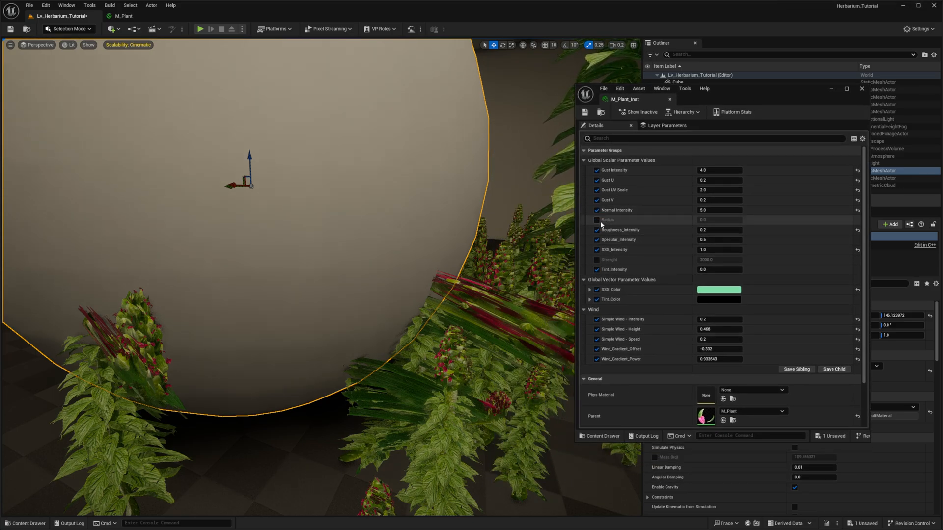
Step: Override Radius and Strenght in M_Plant_Inst, setting Radius to 20
left_click(596, 220)
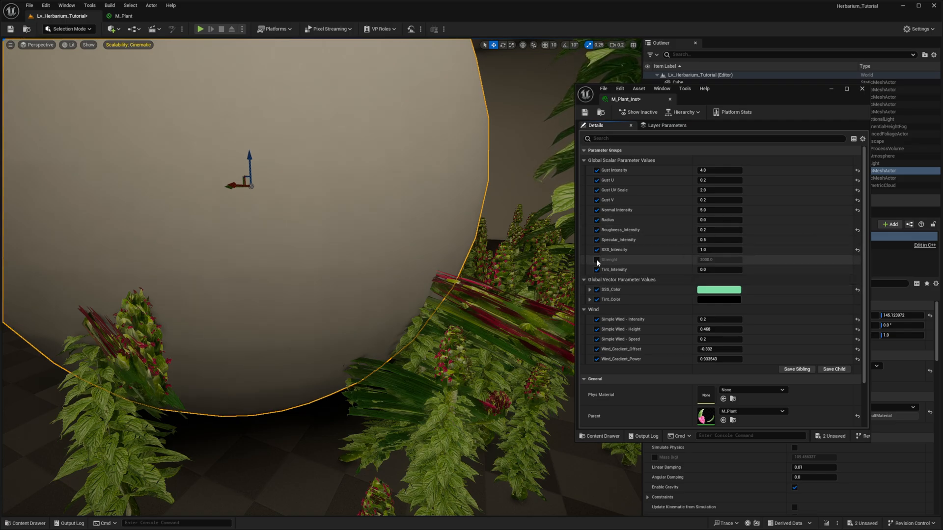
left_click(596, 259)
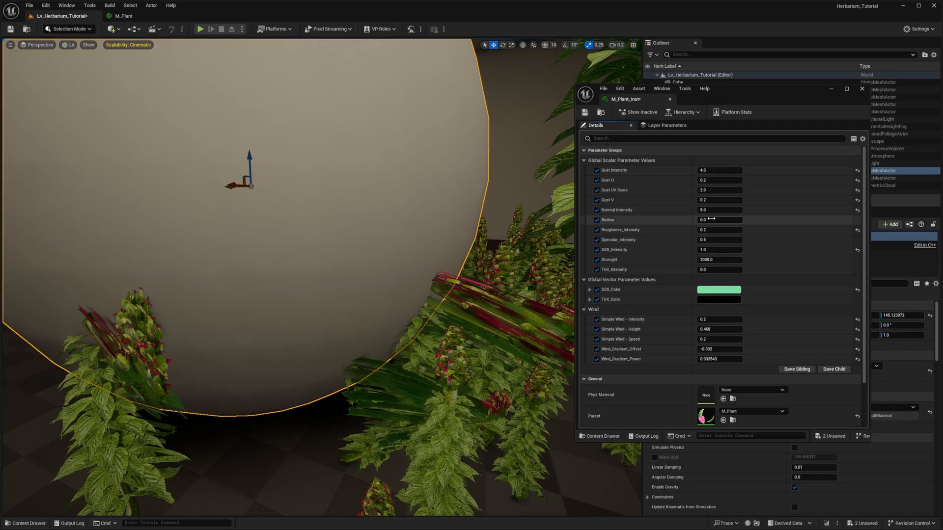
type("20.0")
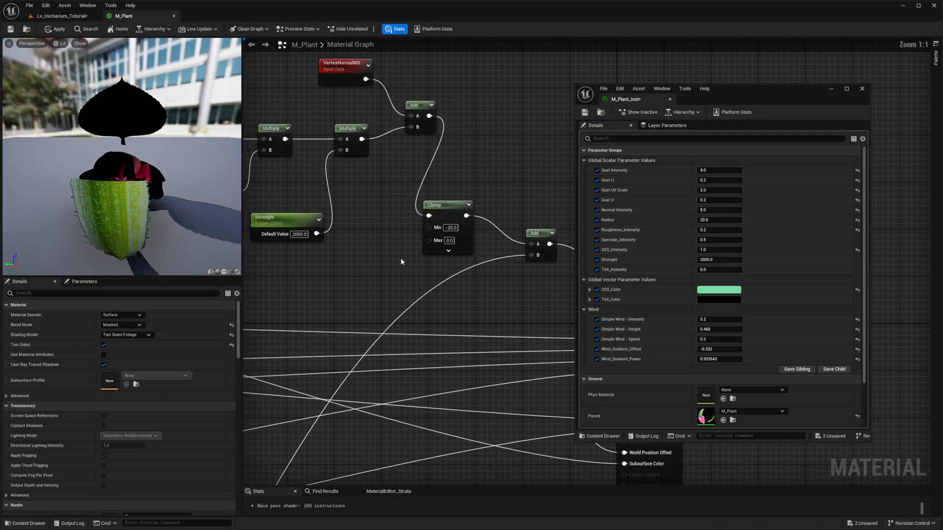
mouse_move(381, 235)
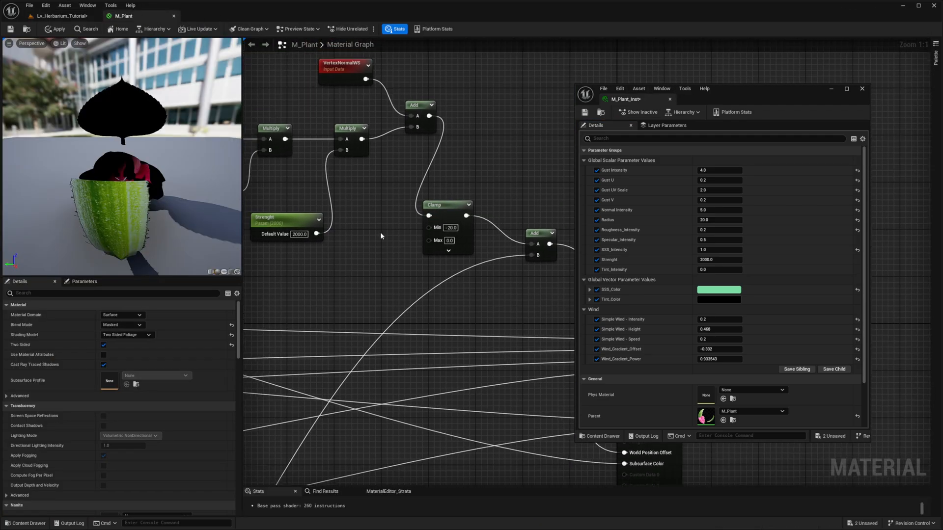
Step: Wire a Min scalar parameter with default -20 into the clamp and apply
right_click(446, 204)
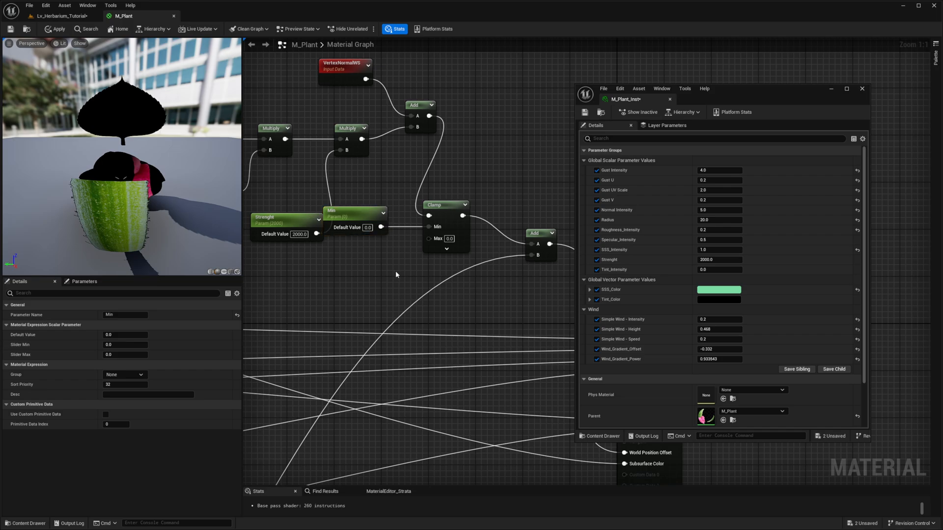
left_click(446, 205)
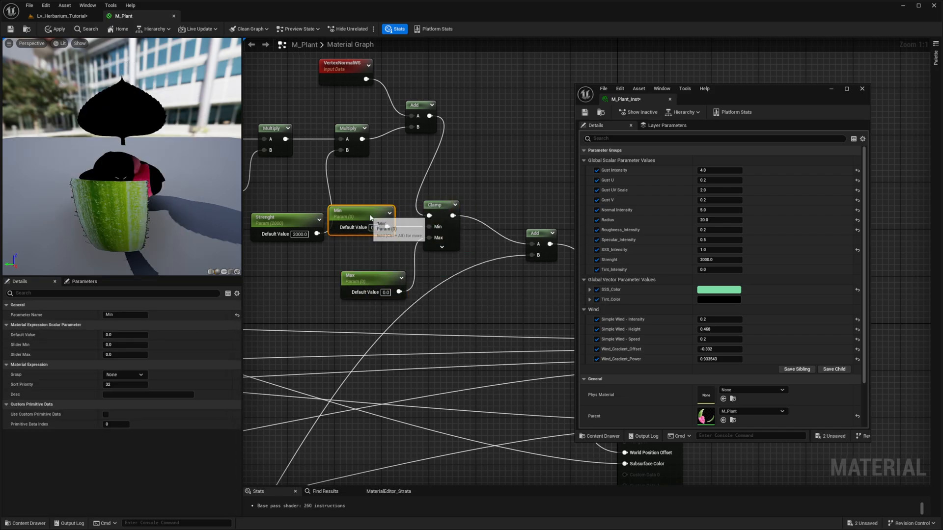
type("-20.0")
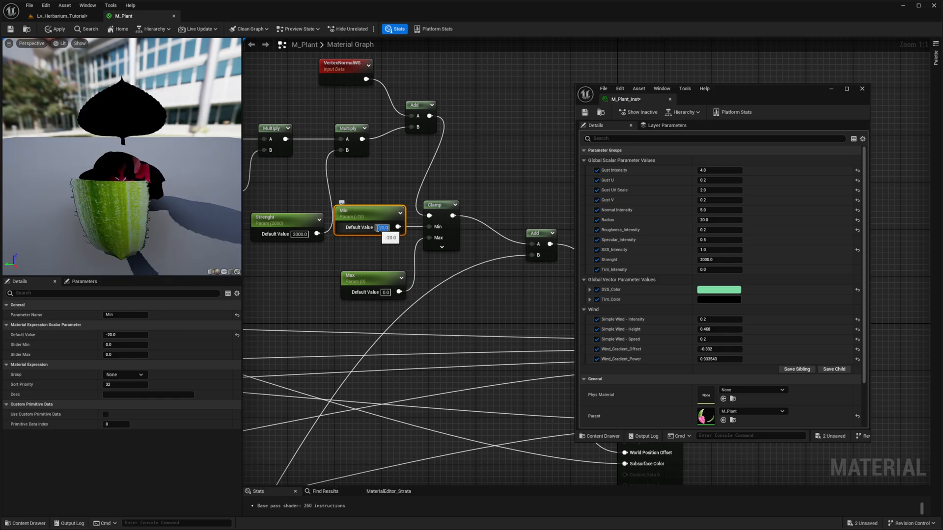
left_click(54, 28)
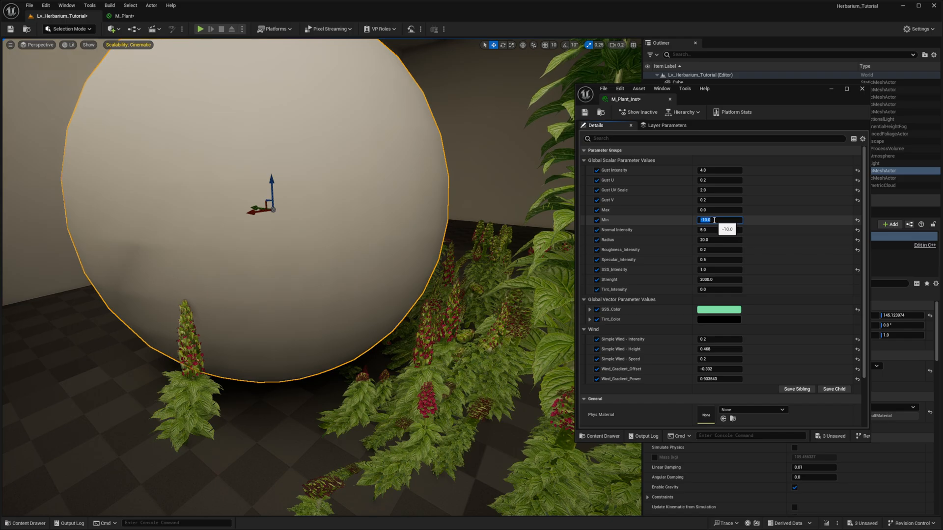
Step: Adjust M_Plant_Inst values, trying Min -5 and confirming Radius 30
type("-5.0")
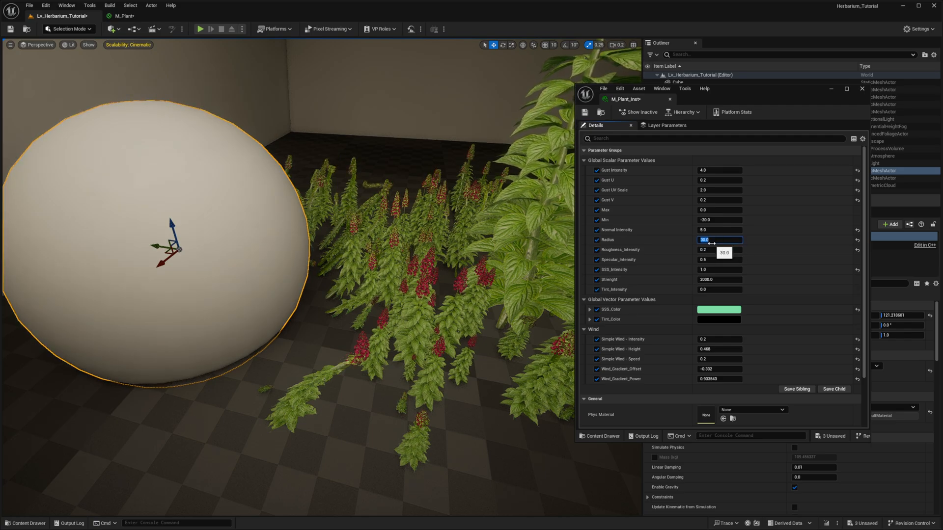
key("Enter")
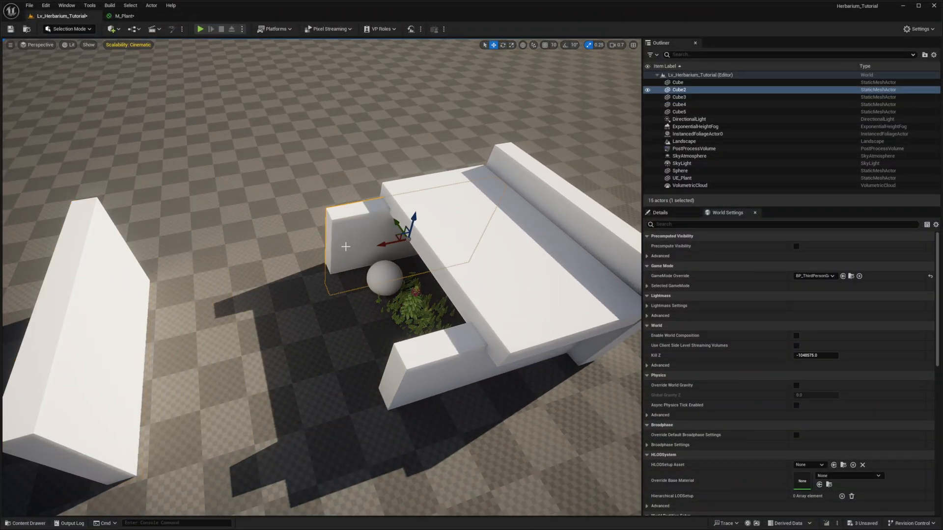
Step: Play-test the character among the plants, stop, and open the UE_Plant static mesh
left_click(678, 104)
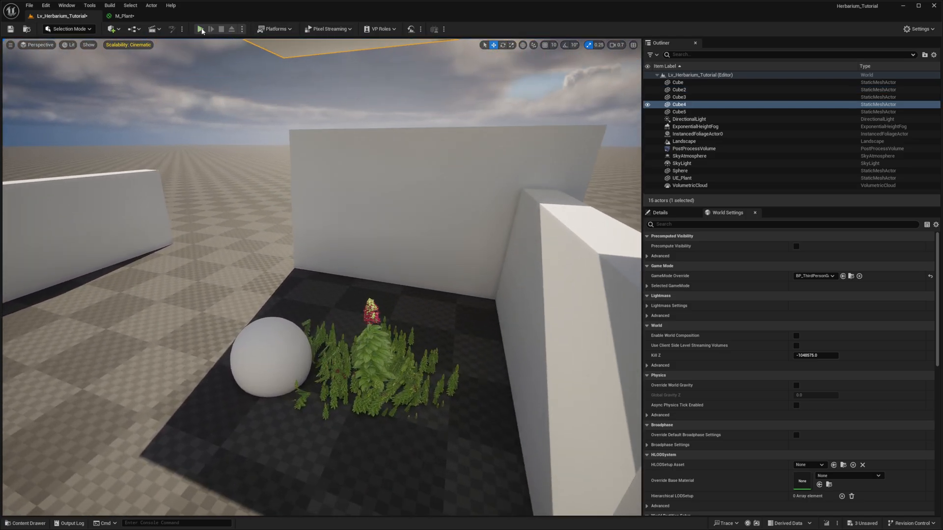
left_click(200, 28)
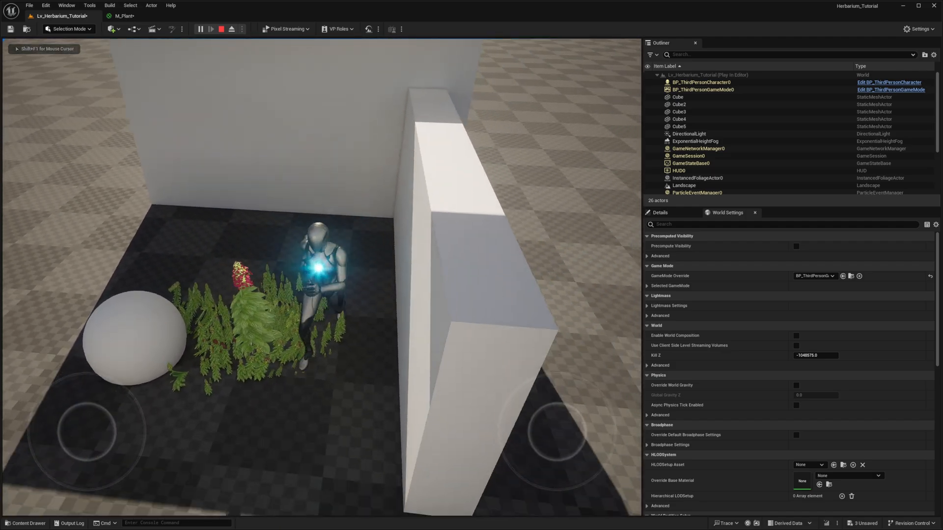
left_click(231, 28)
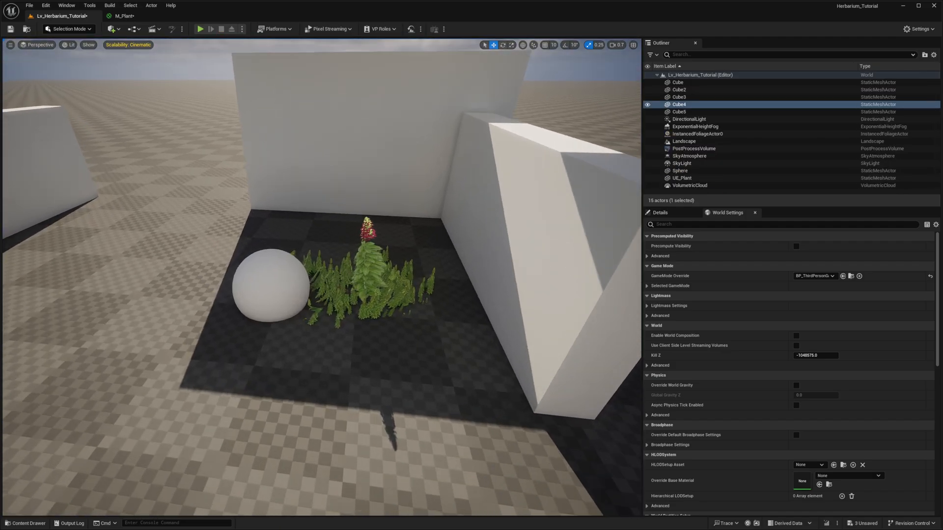
left_click(682, 178)
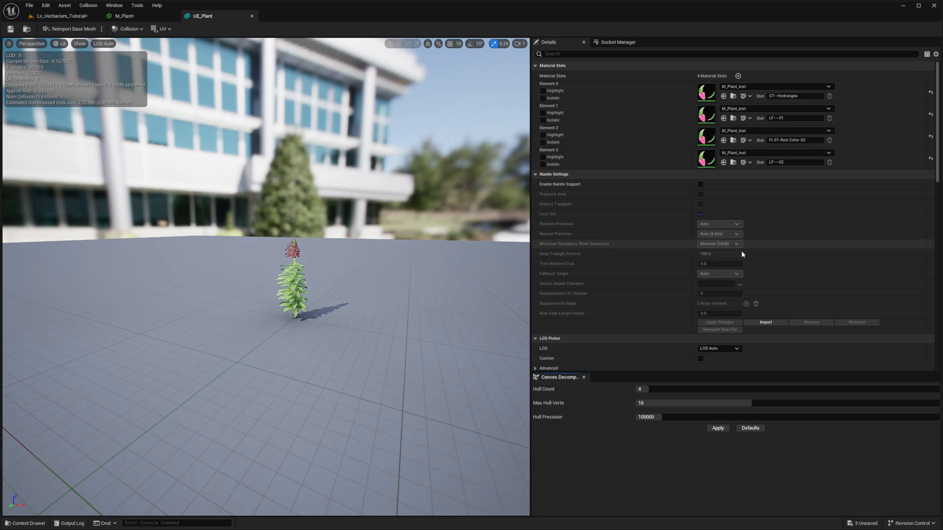
Step: Switch UE_Plant to a different Collision Preset and play-test the character walking through the plants
scroll("down", 3)
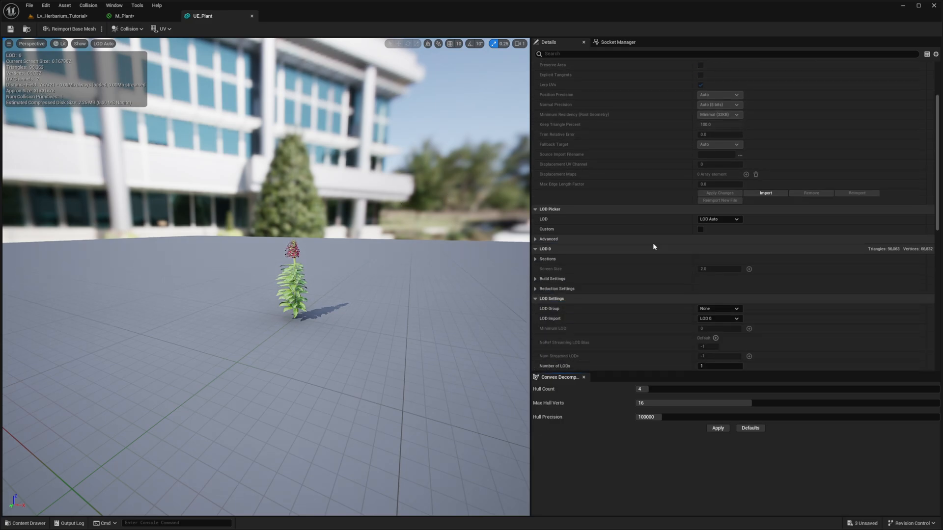
left_click(719, 295)
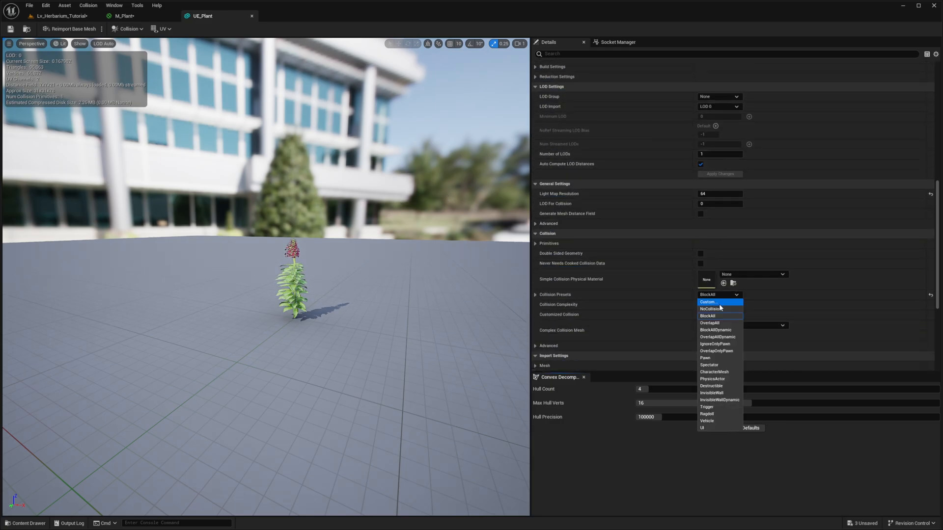
left_click(711, 309)
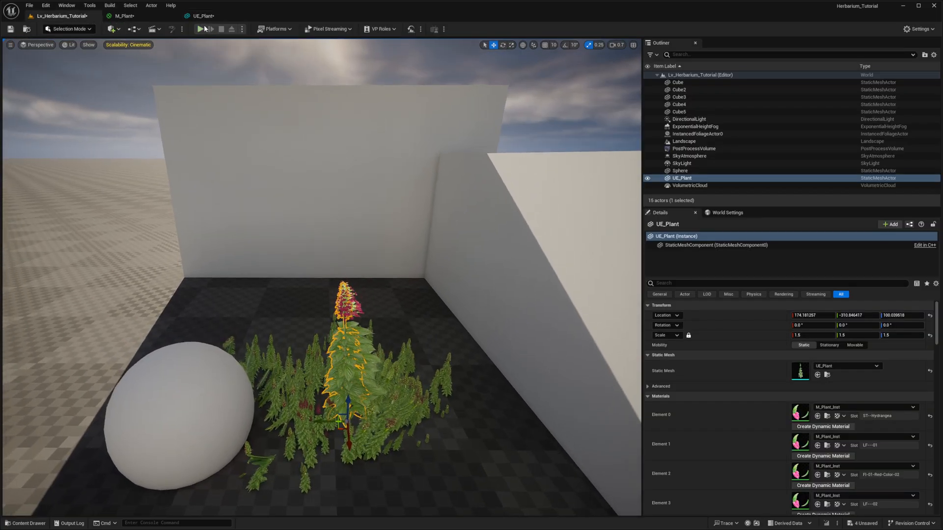
left_click(200, 28)
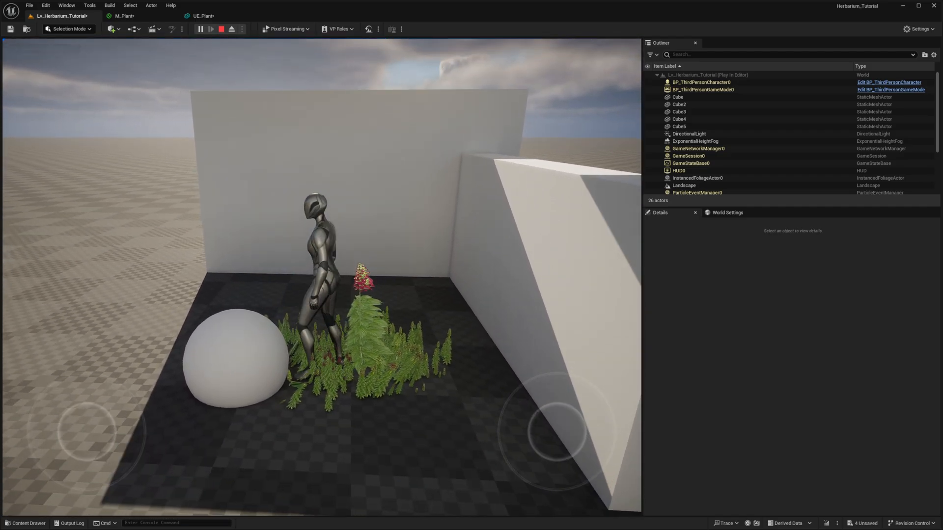
left_click(224, 29)
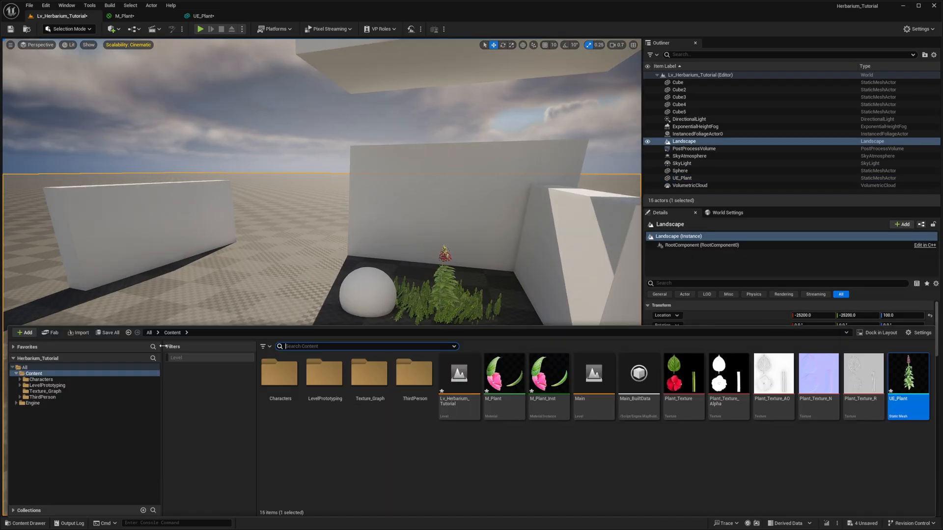
Step: Add a Cylinder component to BP_ThirdPersonCharacter scaled 0.5, 0.5, 1.0 around its lower body
left_click(39, 404)
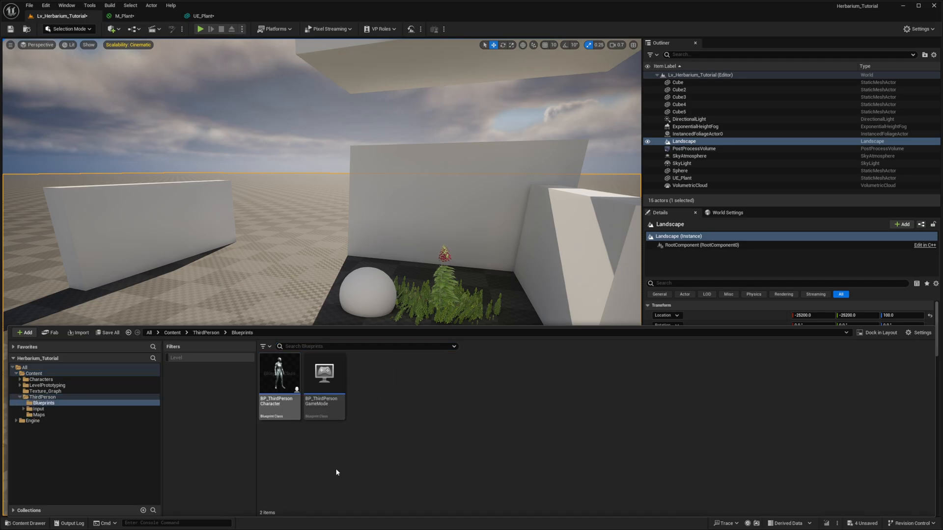
double_click(280, 373)
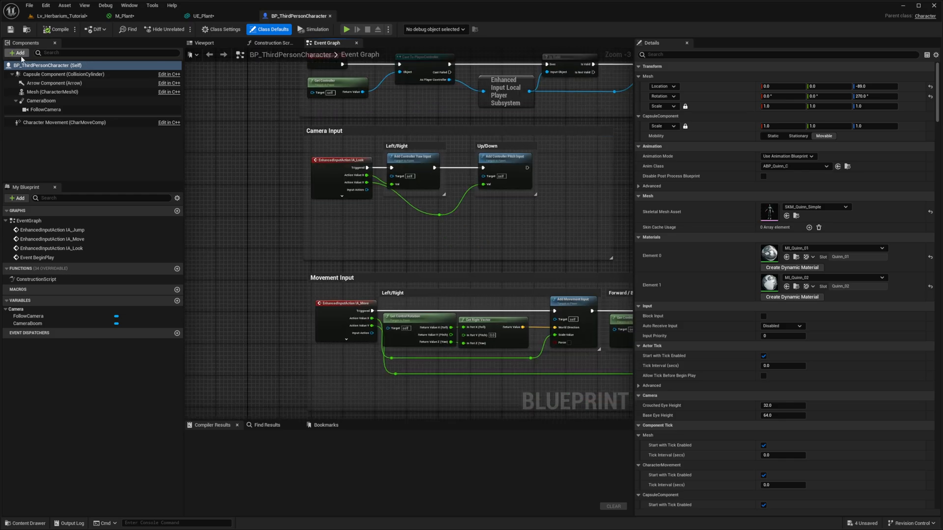
left_click(16, 53)
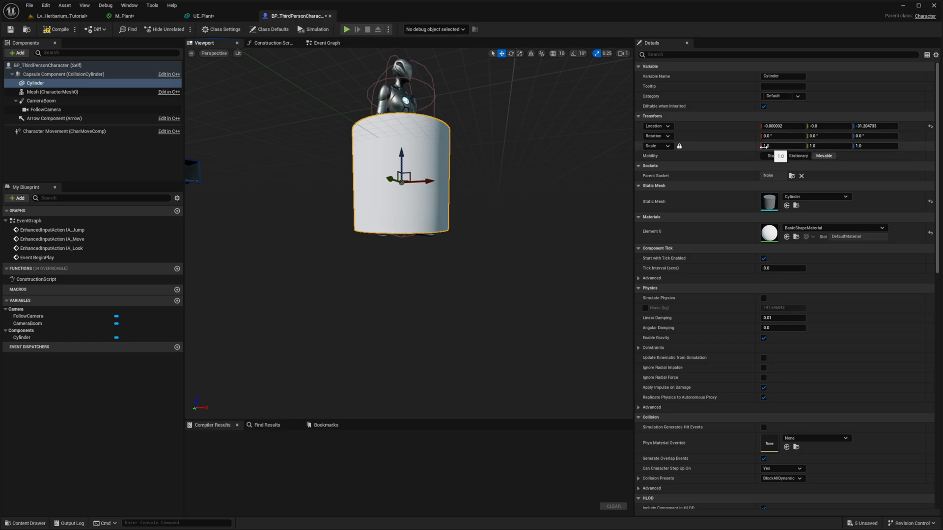
left_click(779, 146)
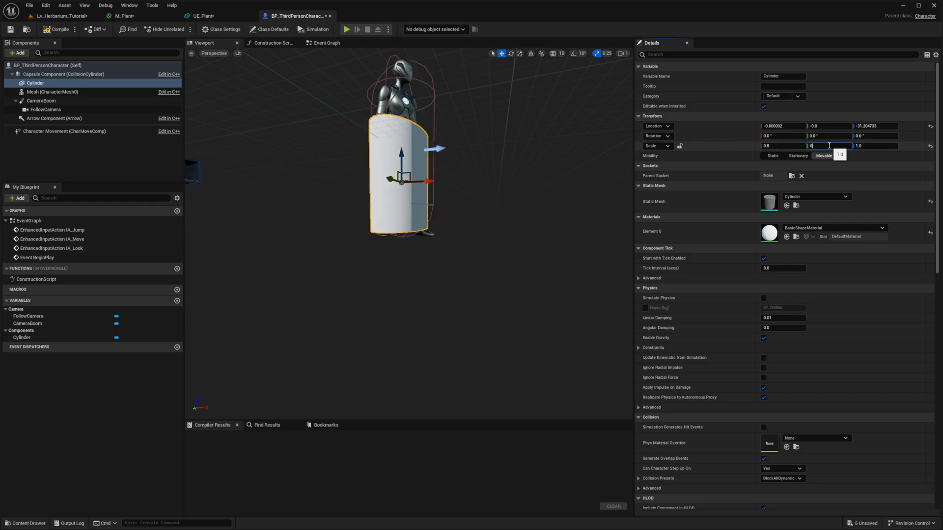
type("0.5")
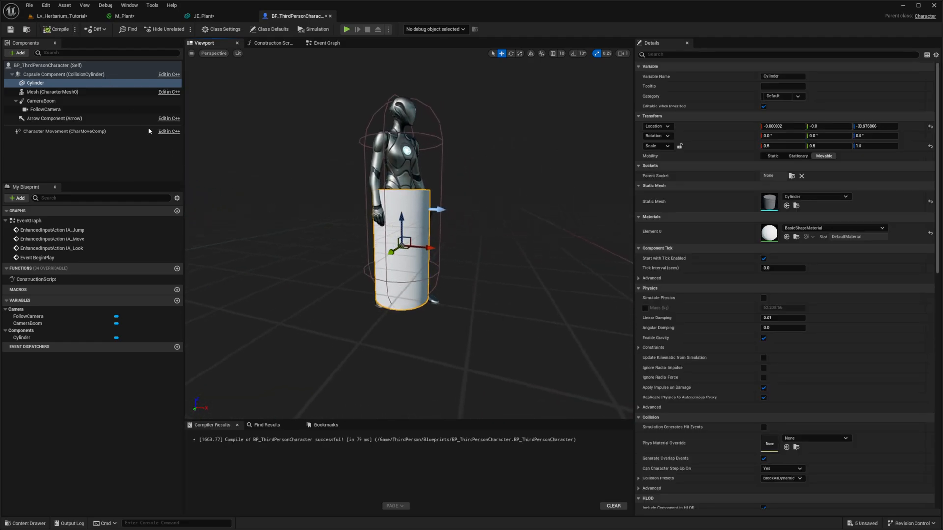
left_click(54, 15)
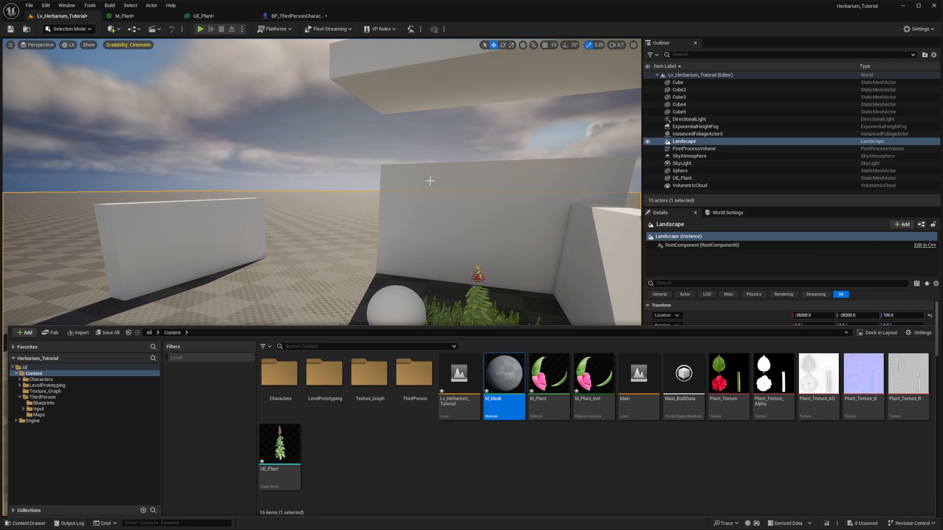
Step: Make M_Mask a Masked material with zero opacity mask and apply it
double_click(504, 374)
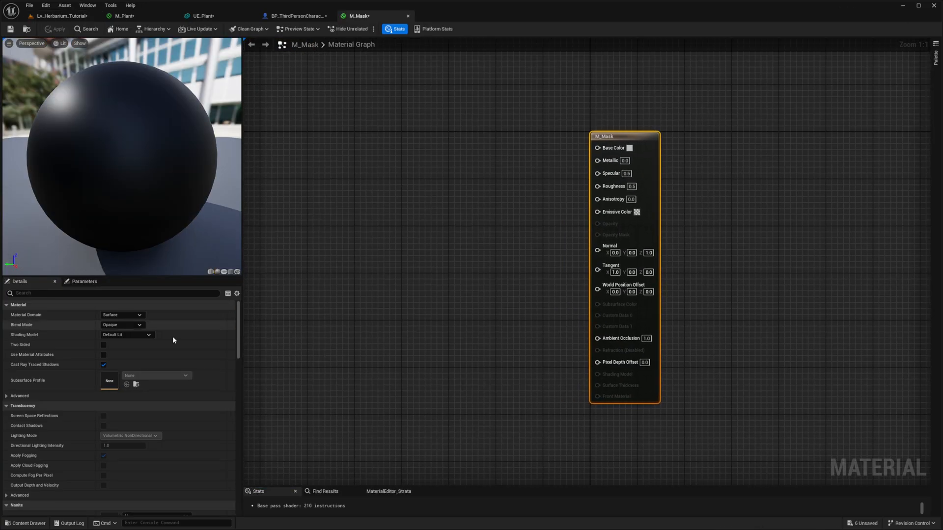
left_click(121, 324)
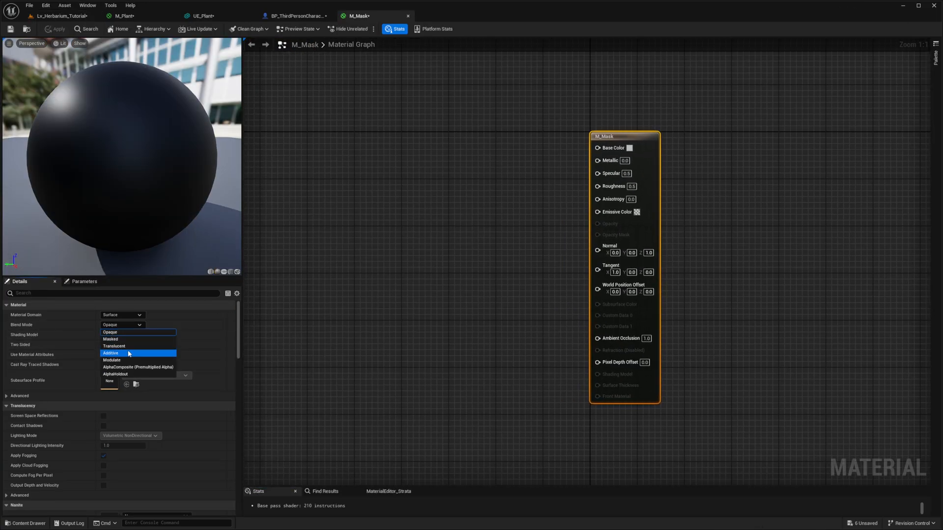
left_click(110, 339)
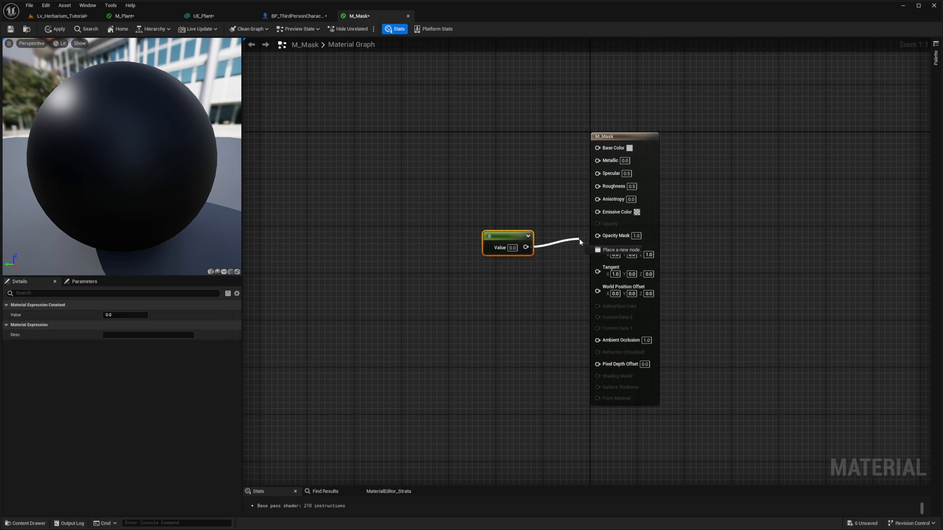
left_click(57, 28)
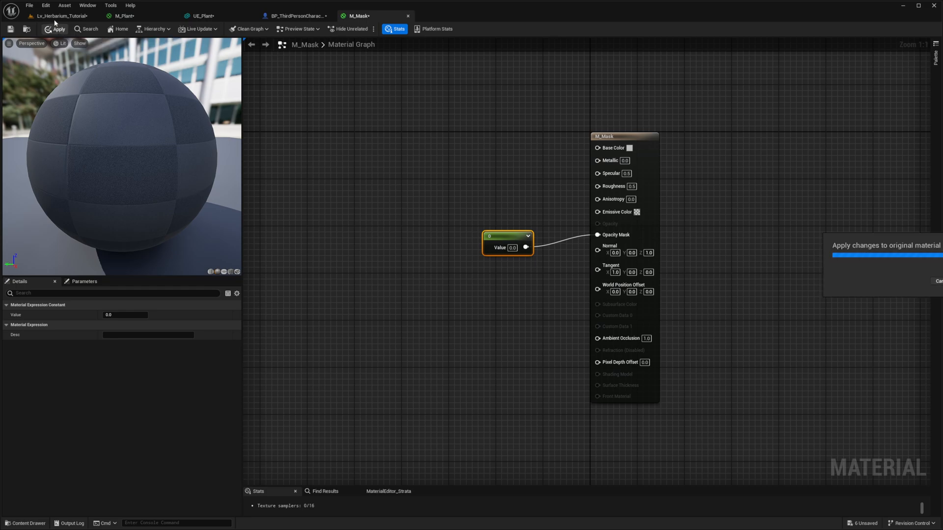
Step: Assign M_Mask to the character's Cylinder so it renders invisible
left_click(54, 15)
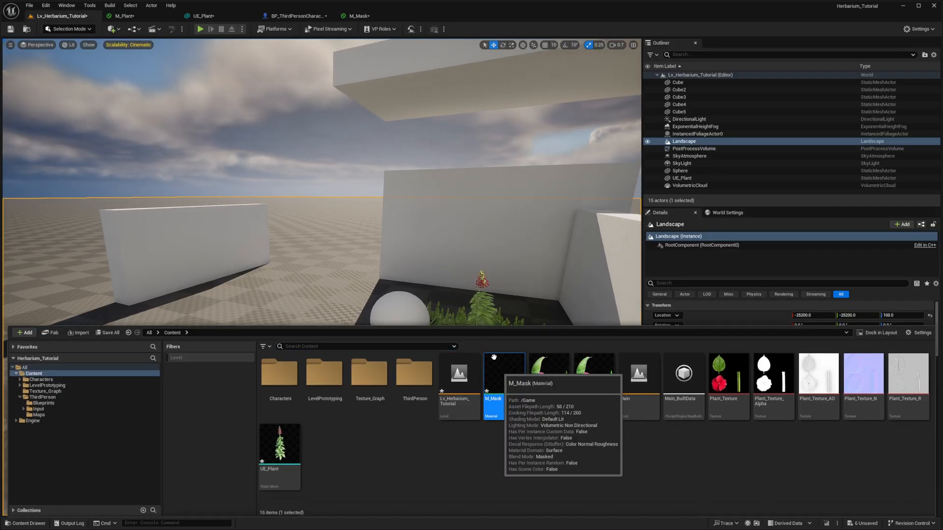
left_click(298, 16)
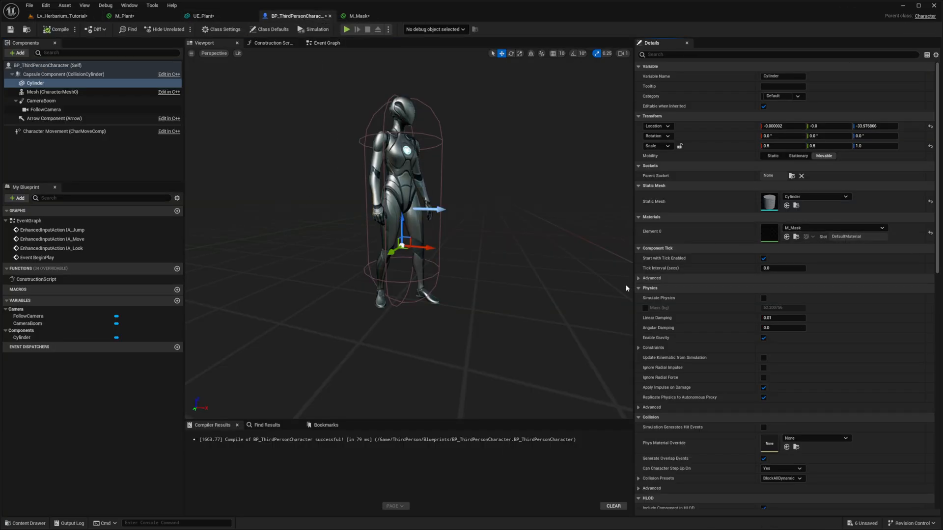
left_click(56, 15)
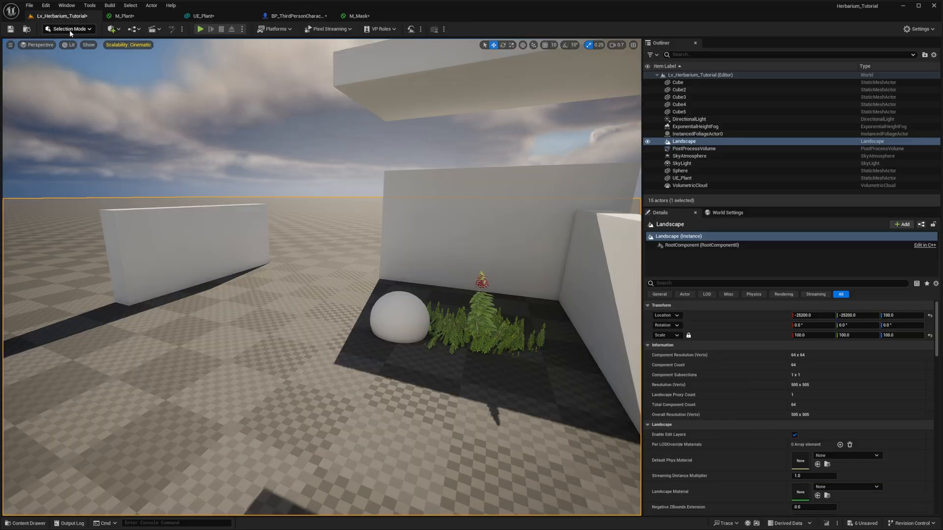
Step: Play-test the character among the plants with its cylinder invisible, then stop
left_click(200, 29)
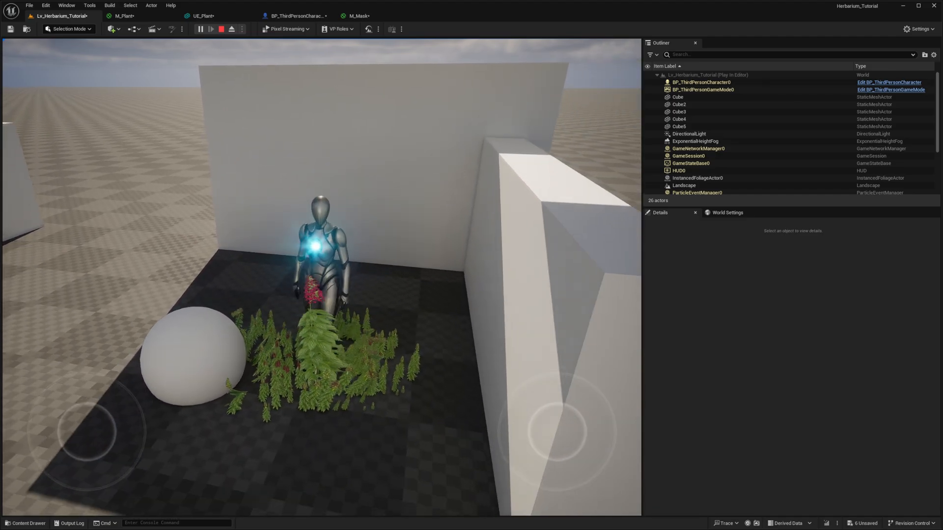
left_click(234, 28)
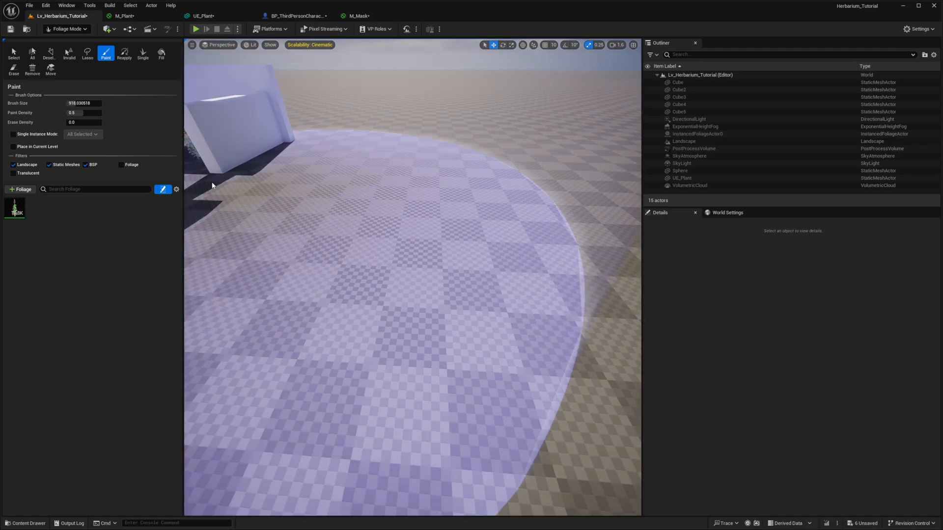
Step: Brush a wide field of UE_Plant foliage onto the landscape, leave Foliage Mode and start playing
left_click(15, 208)
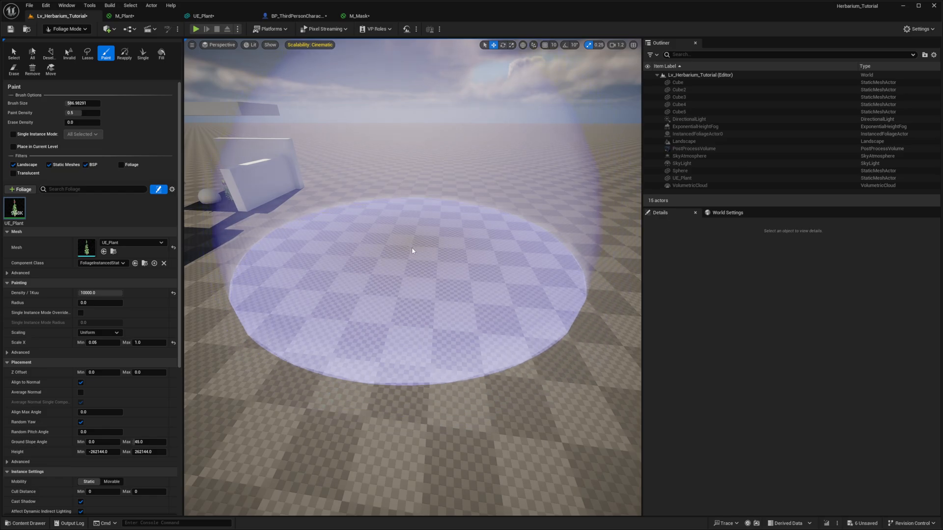
left_click(64, 29)
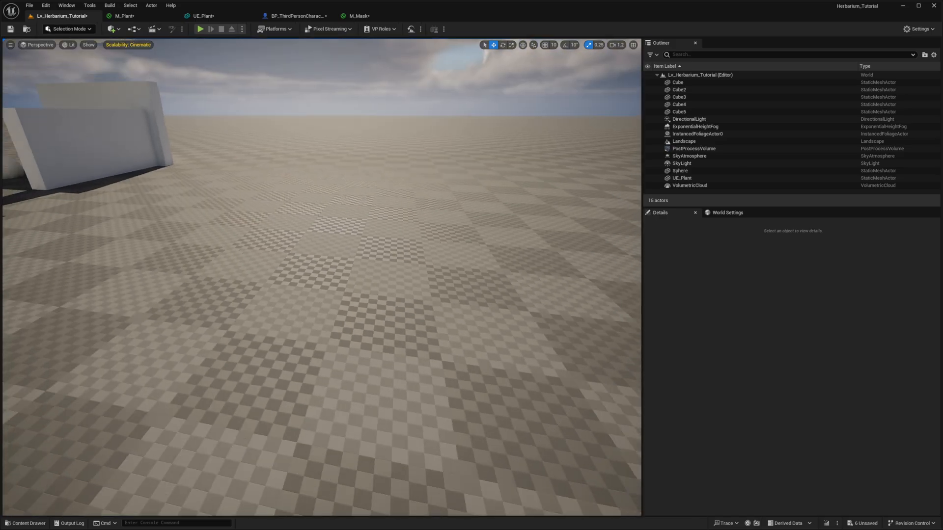
left_click(200, 28)
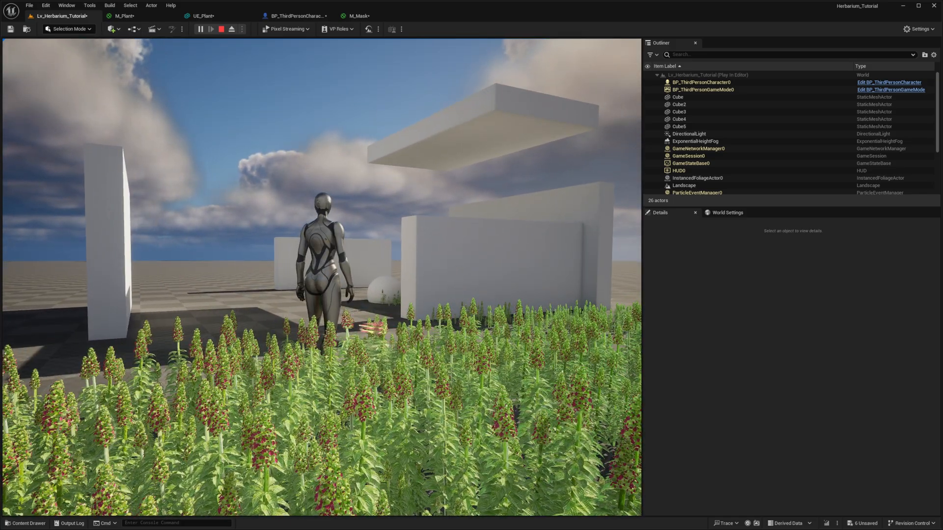
Step: Run another play session with the character brushing past the plants, then stop
left_click(222, 29)
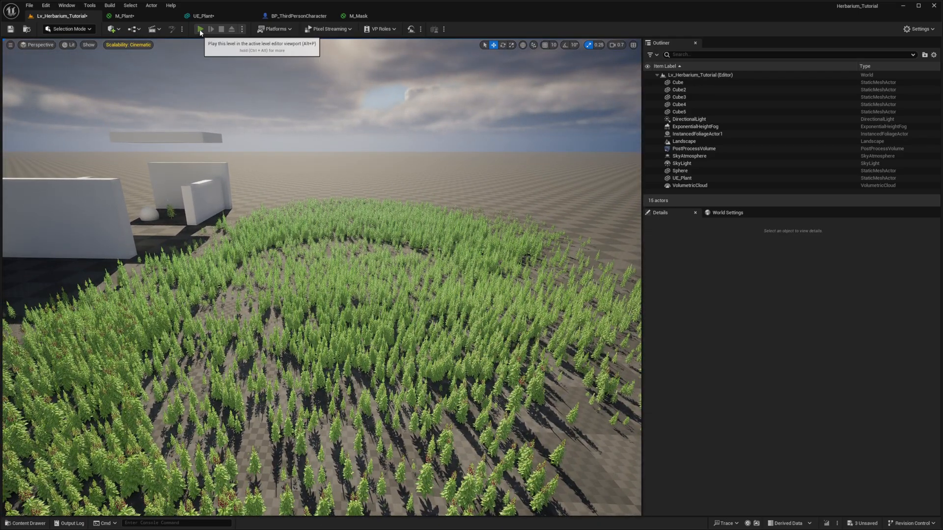
left_click(199, 28)
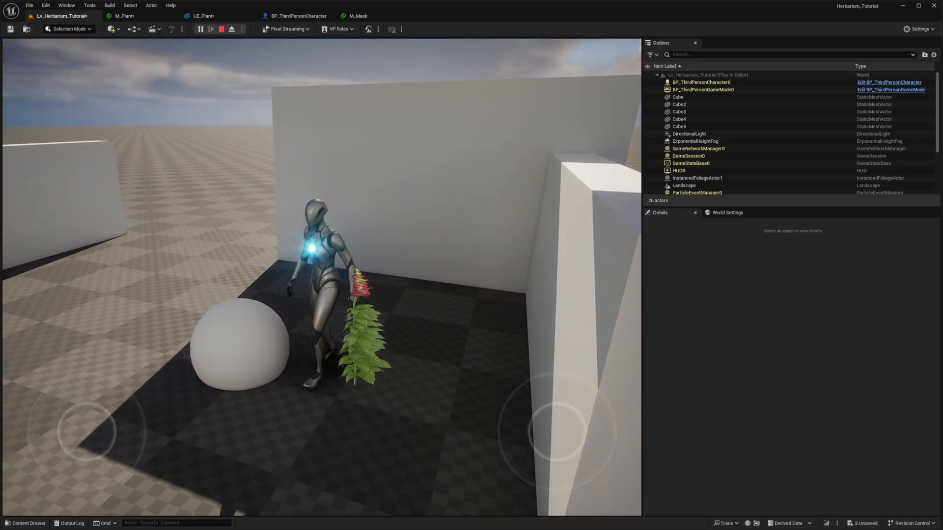
left_click(222, 28)
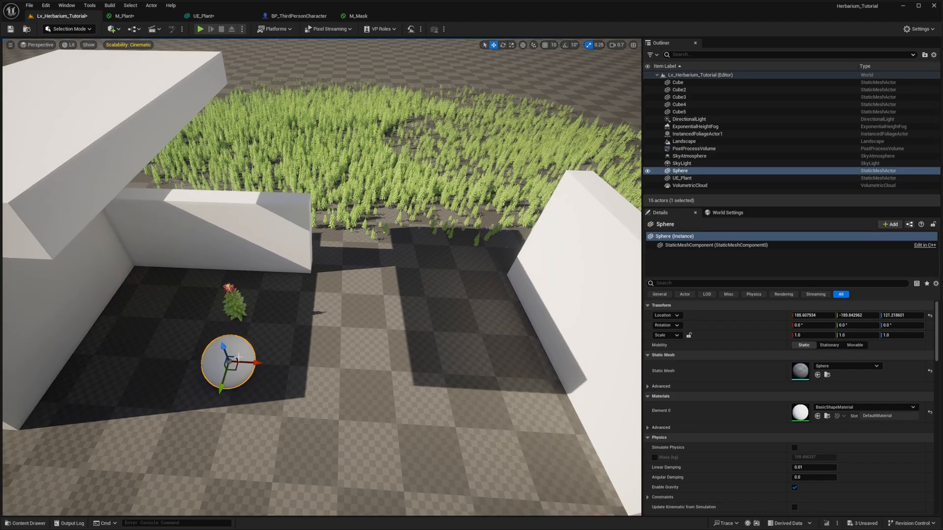
Step: Drag the sphere into the plant field, duplicate it to three, and enable Simulate Physics on all
left_click_drag(227, 361, 369, 124)
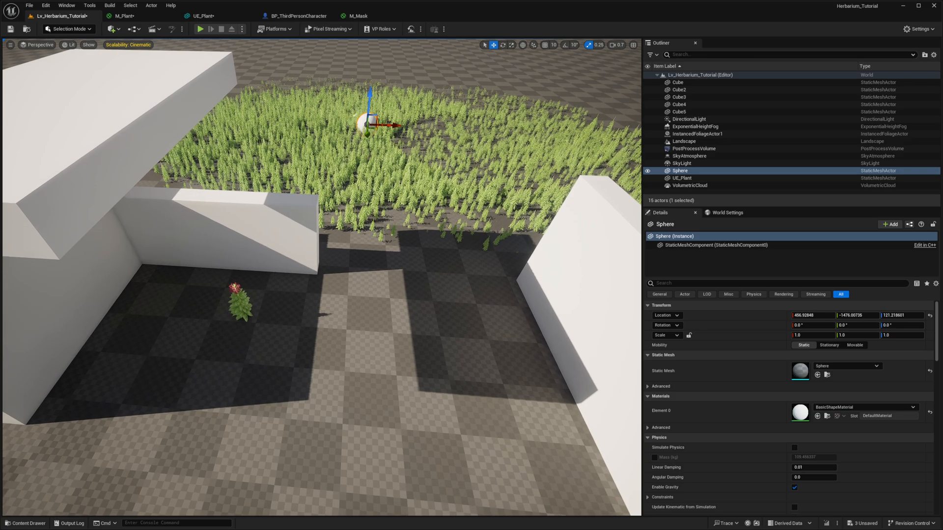
left_click_drag(370, 114, 377, 72)
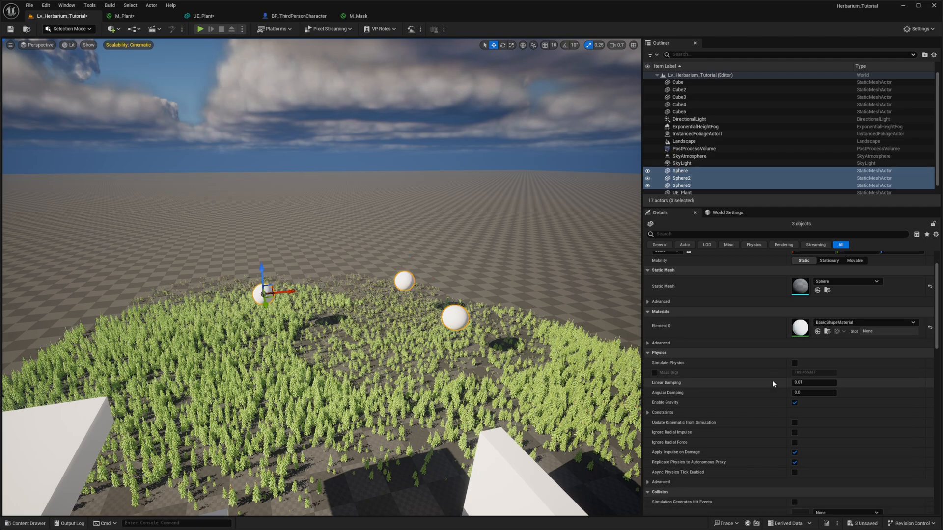
scroll("down", 3)
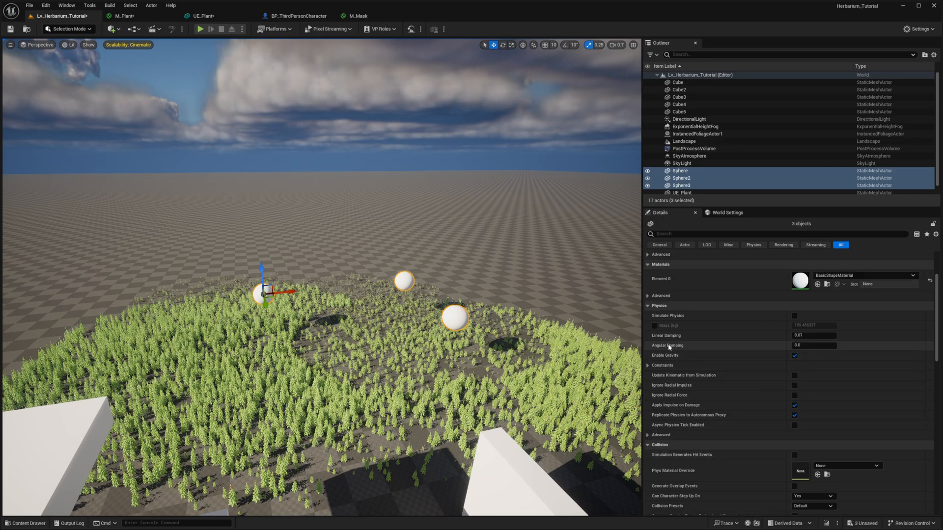
left_click(793, 316)
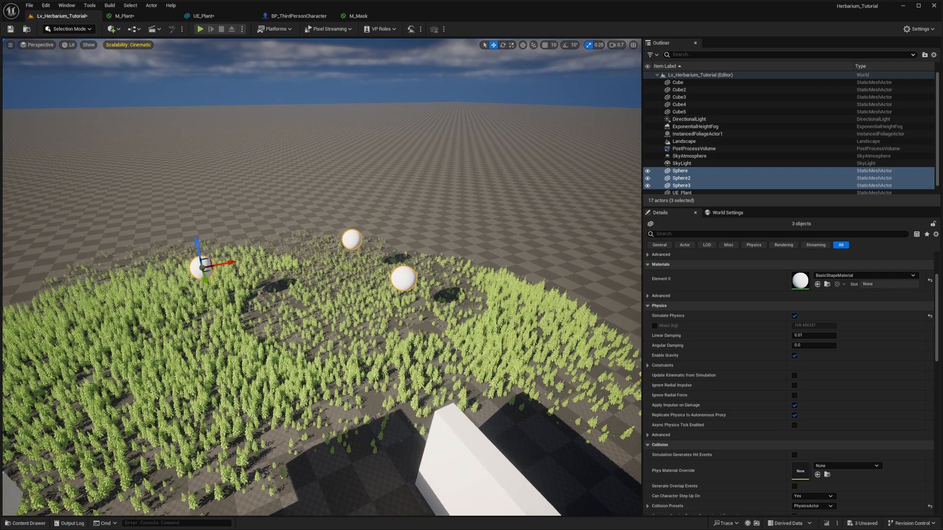
left_click(69, 28)
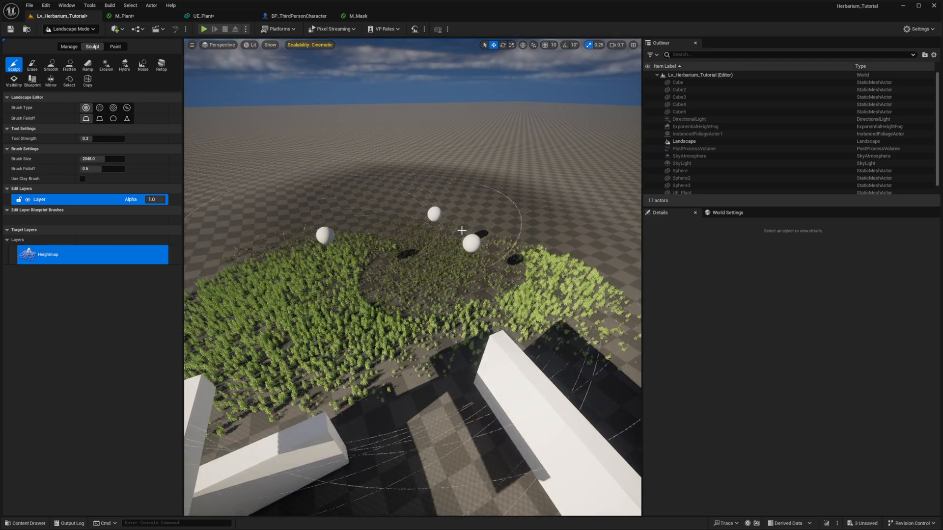
Step: Sculpt a hill under the plant field and play to watch the character among plants and spheres
left_click_drag(462, 230, 269, 274)
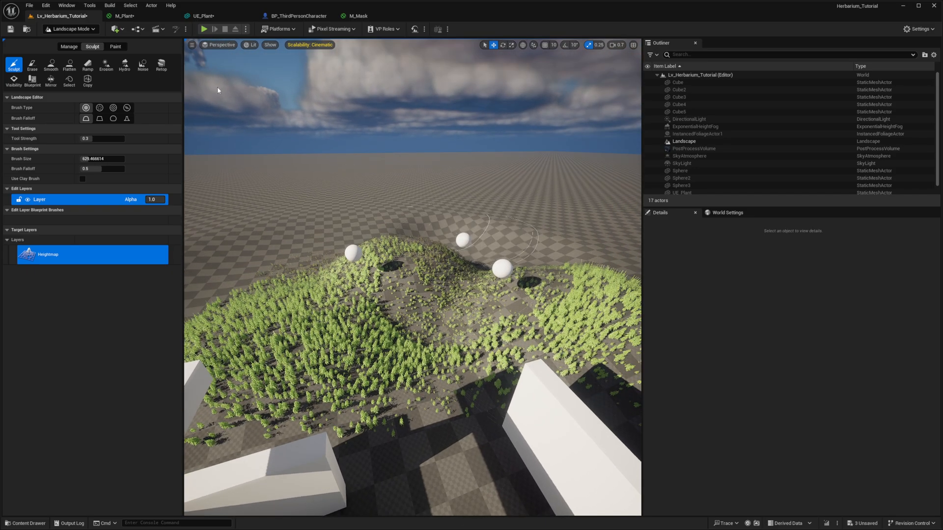
left_click(217, 29)
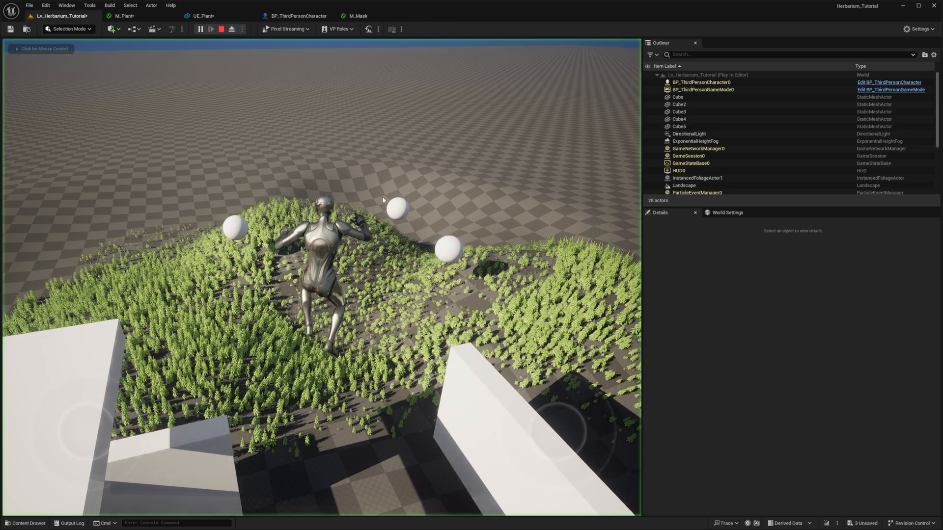